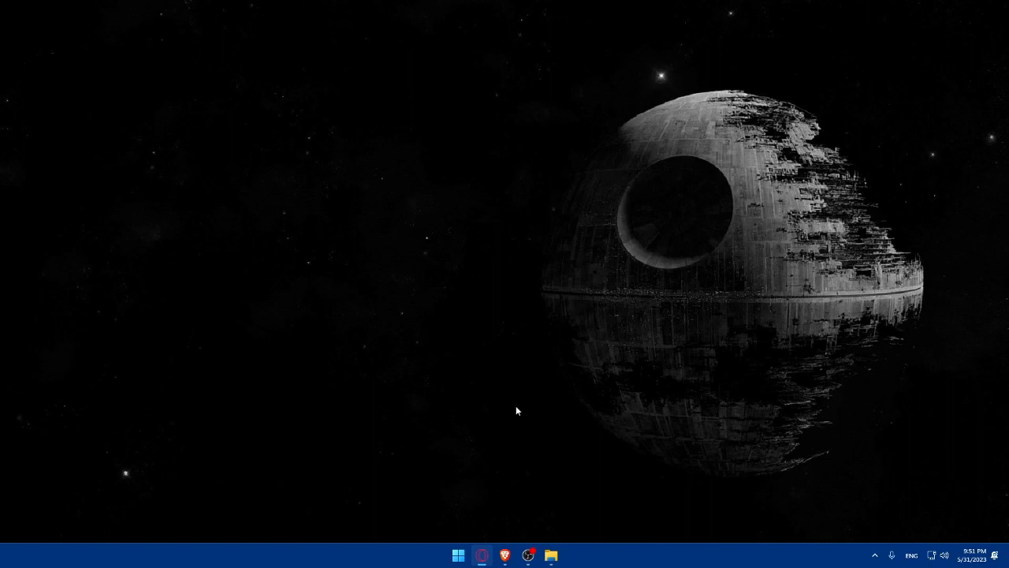
mouse_move(416, 429)
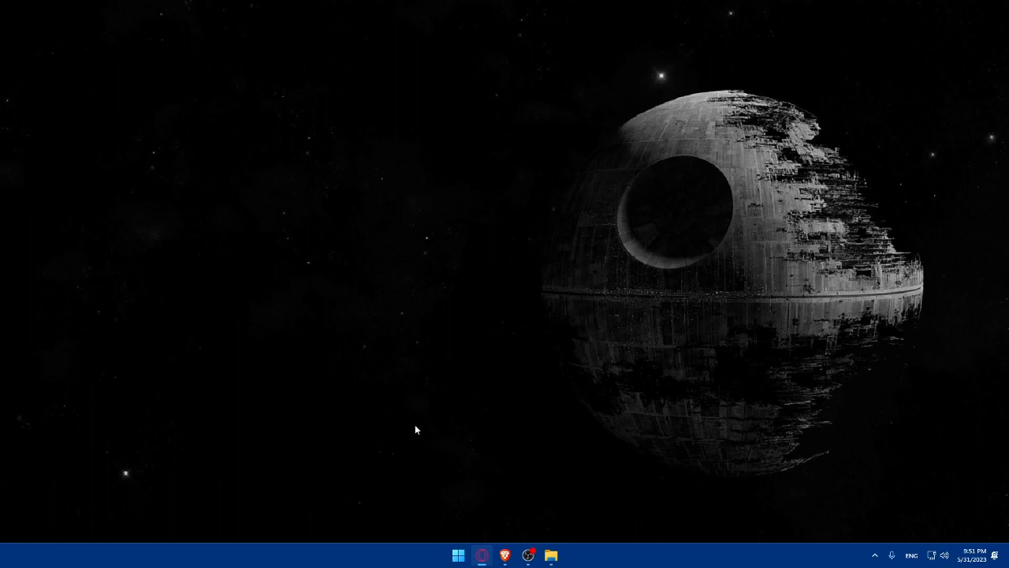
Step: Launch Brave and go to the expensify.com website
left_click(505, 555)
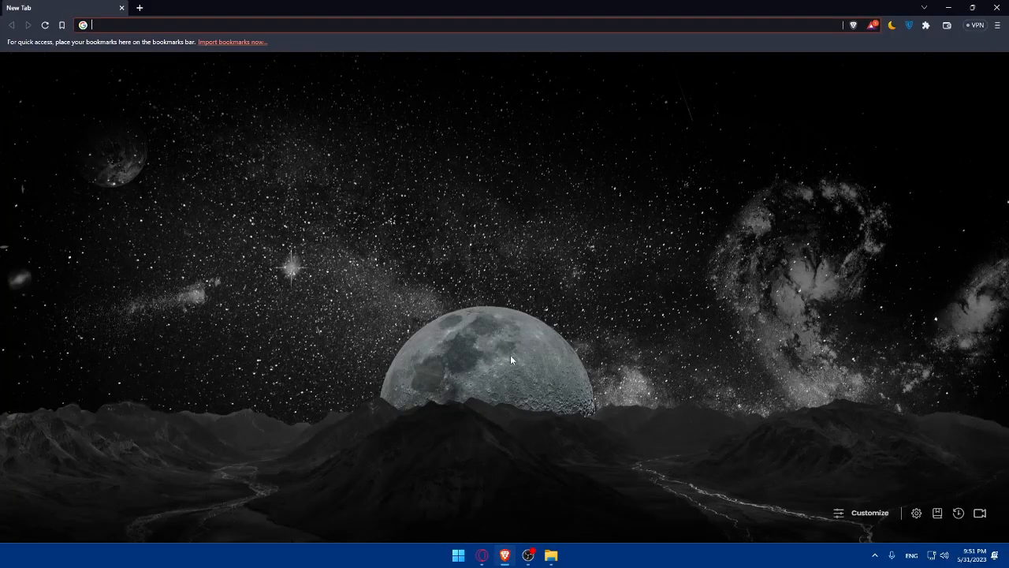
mouse_move(300, 167)
type("expensif")
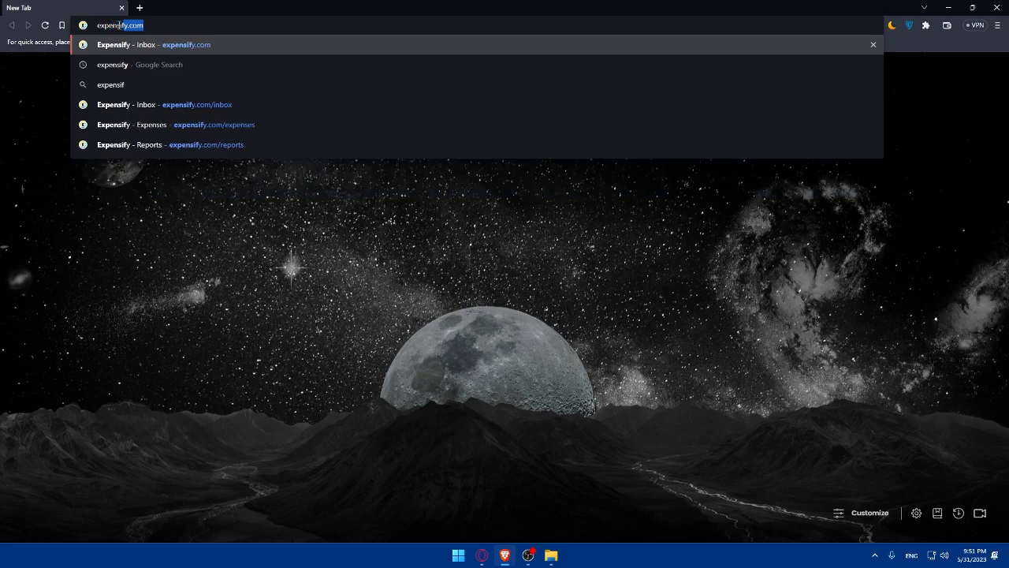
type(".com/inbox")
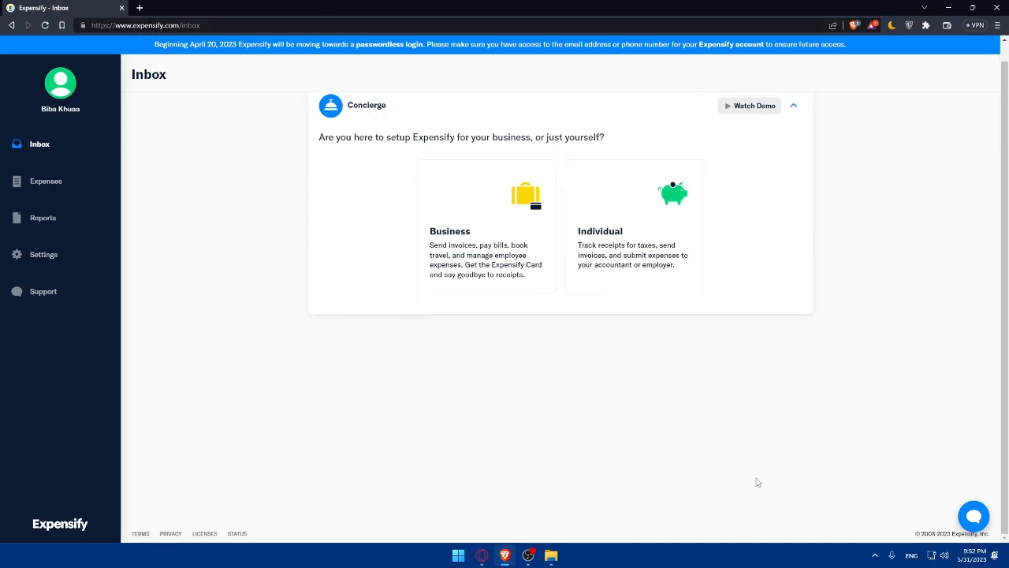
mouse_move(814, 505)
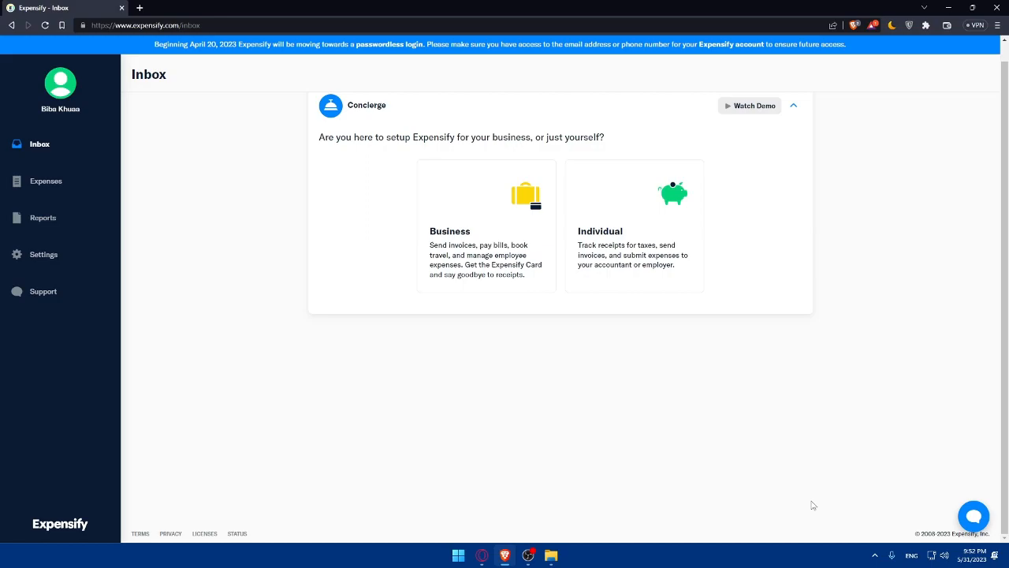
mouse_move(817, 495)
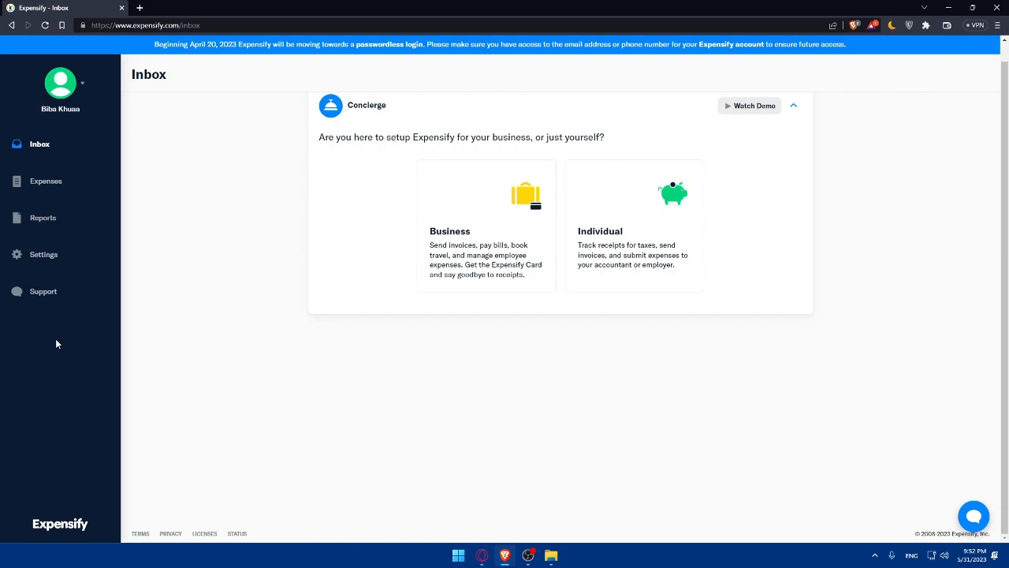
mouse_move(132, 339)
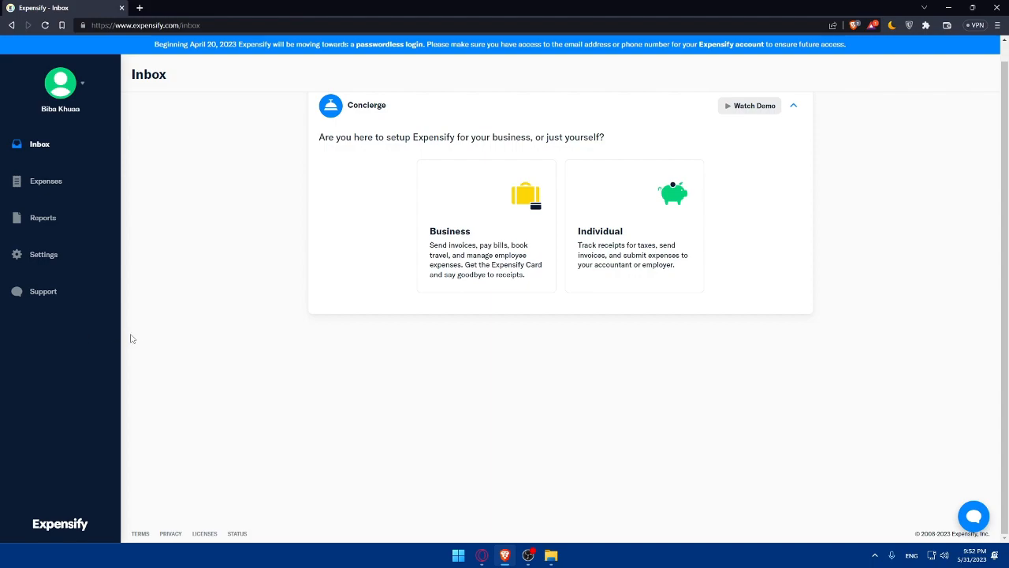
mouse_move(429, 224)
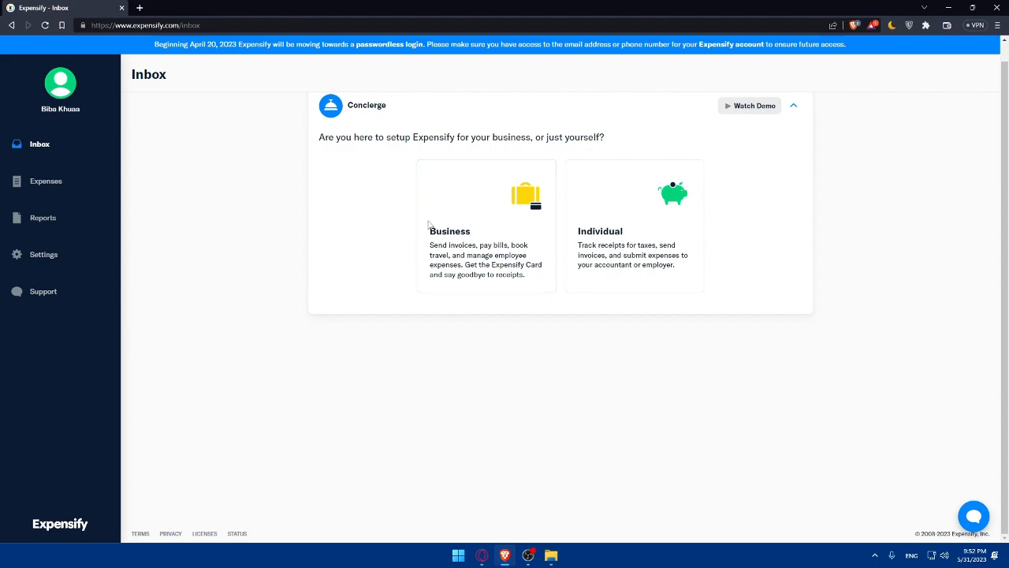
mouse_move(511, 391)
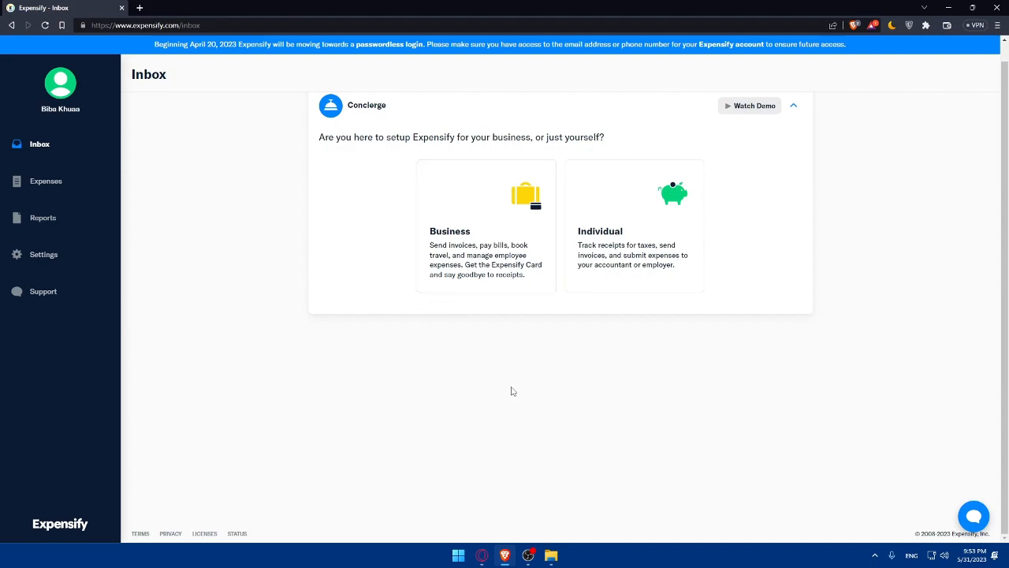
mouse_move(232, 327)
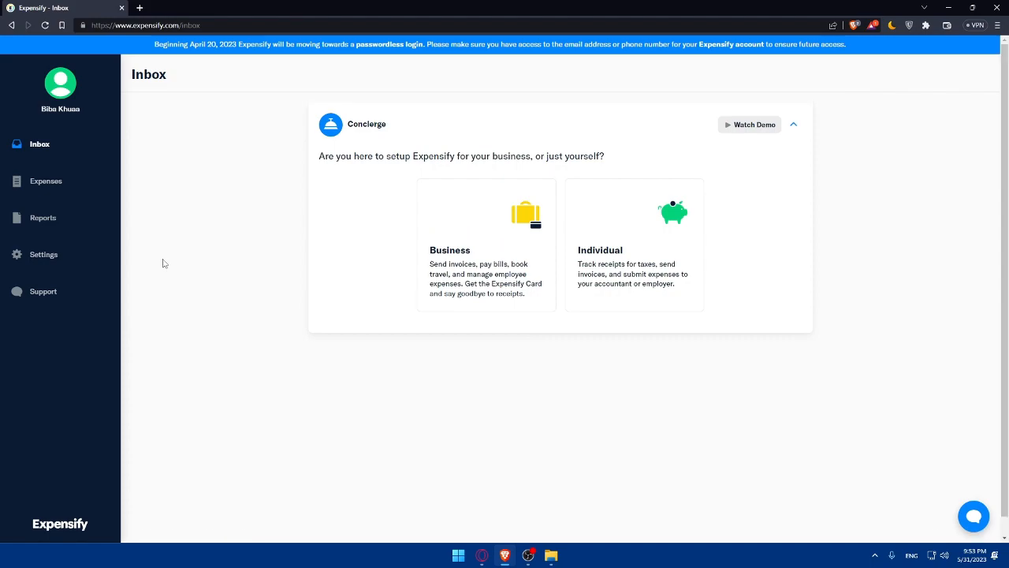
mouse_move(227, 313)
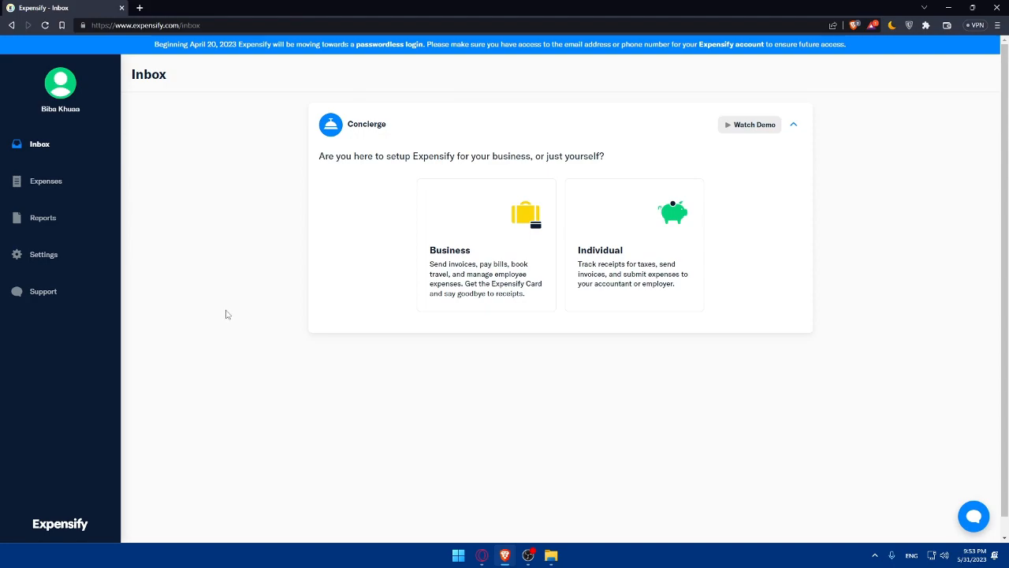
mouse_move(129, 319)
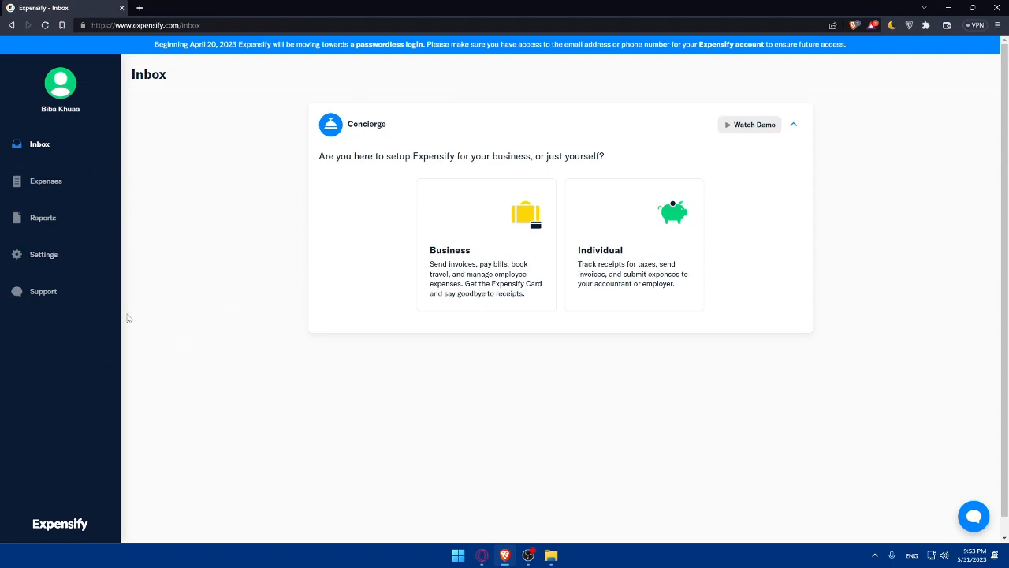
Step: Go to Settings > Account and view the Credit Card Import options
left_click(44, 254)
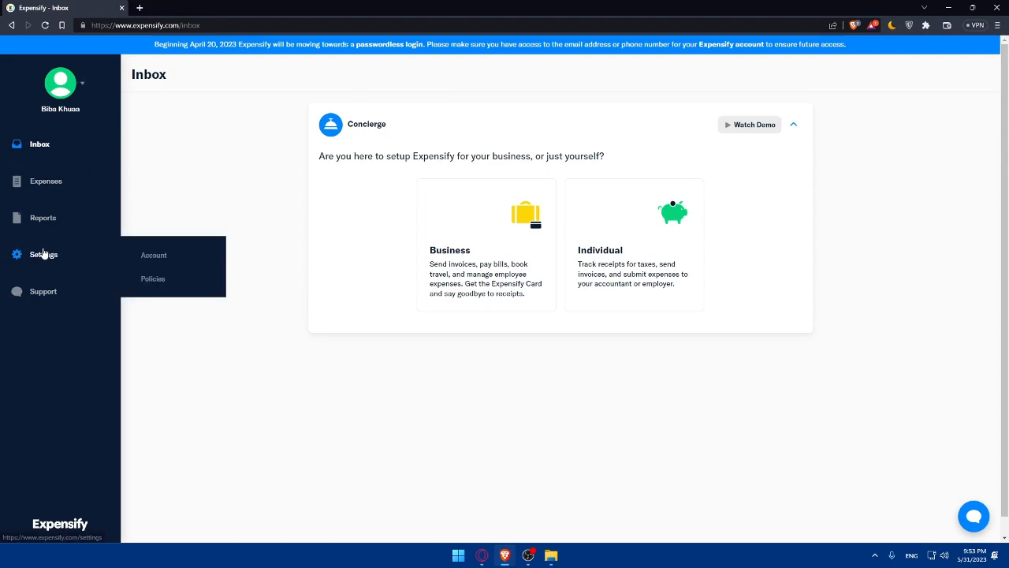
left_click(155, 256)
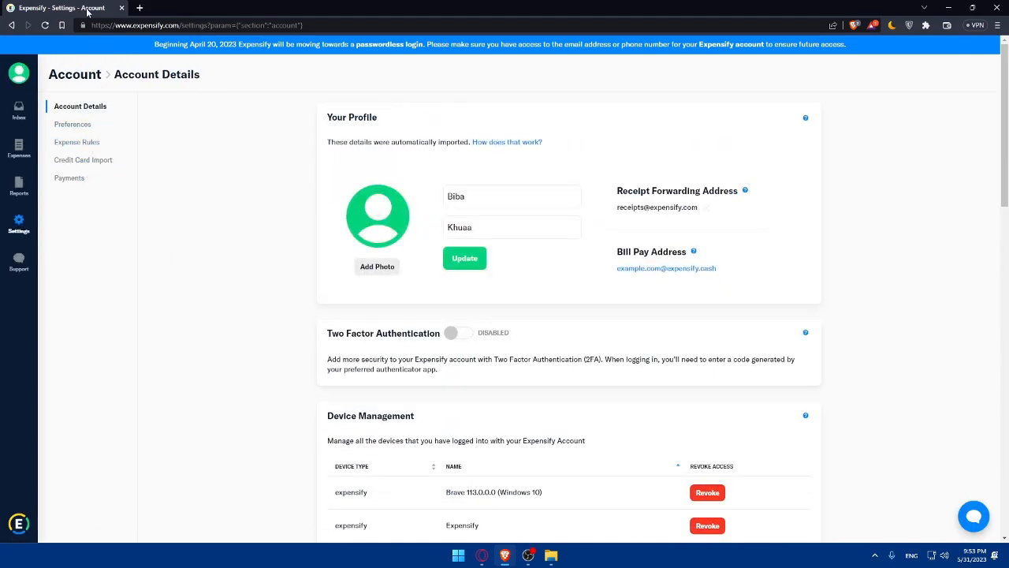
left_click(82, 160)
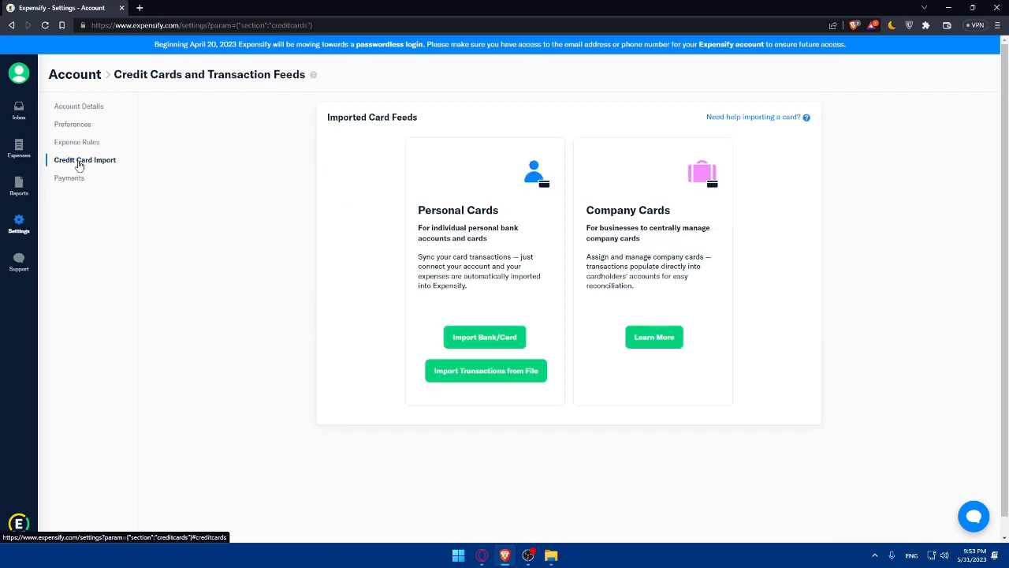
mouse_move(251, 268)
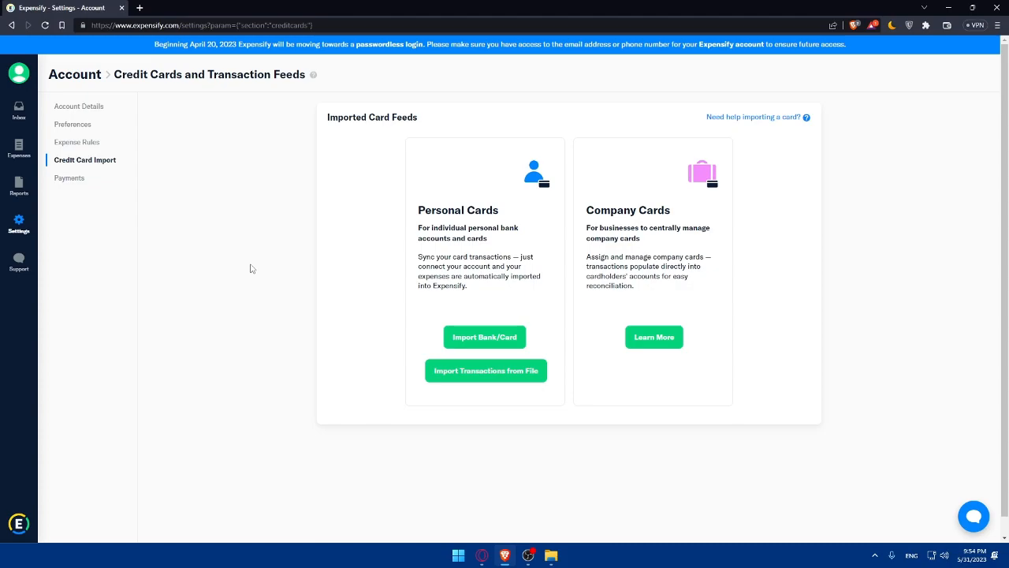
mouse_move(44, 156)
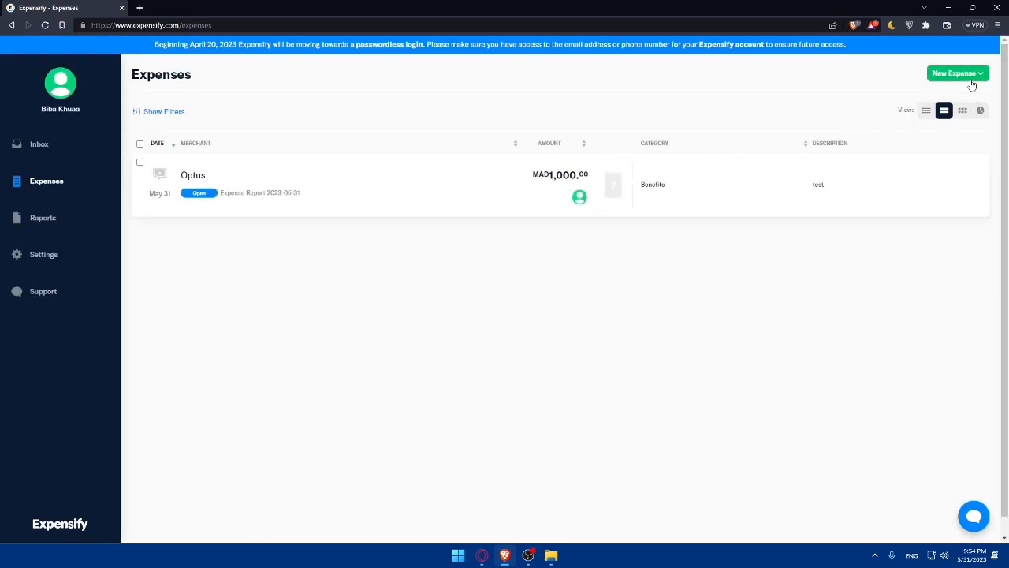
Step: Reveal the New Expense dropdown with its expense creation options
left_click(957, 74)
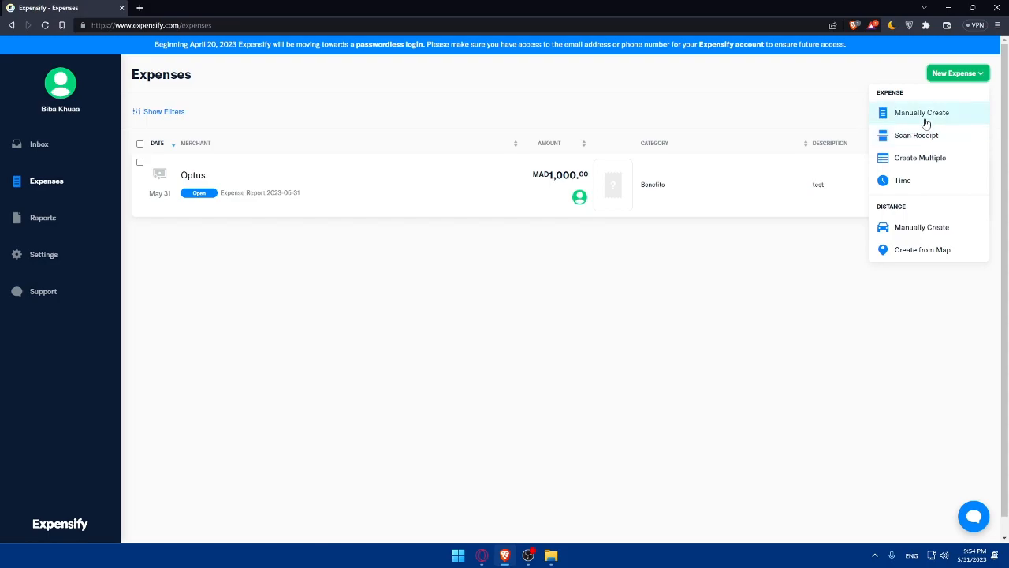
mouse_move(868, 136)
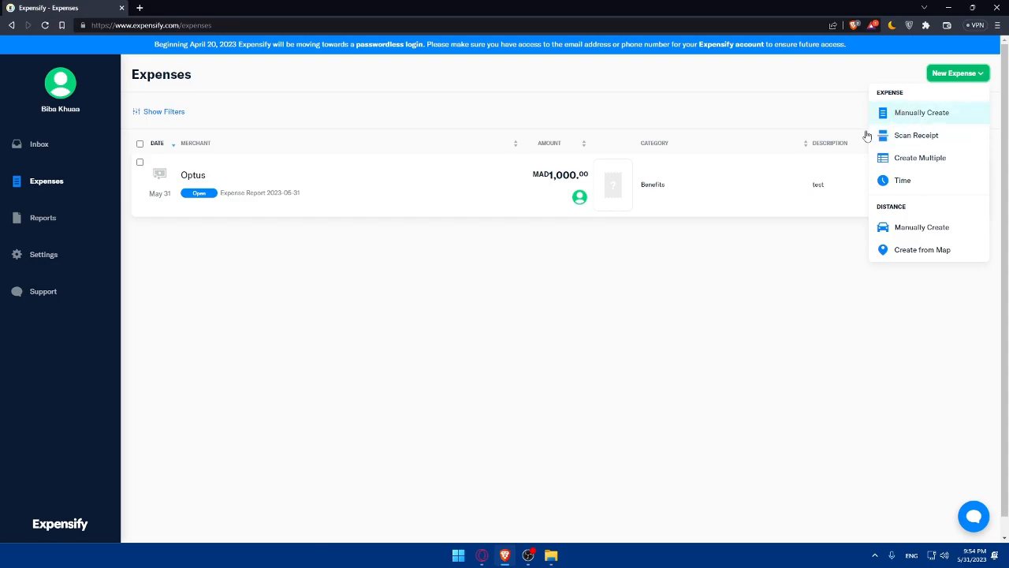
mouse_move(385, 287)
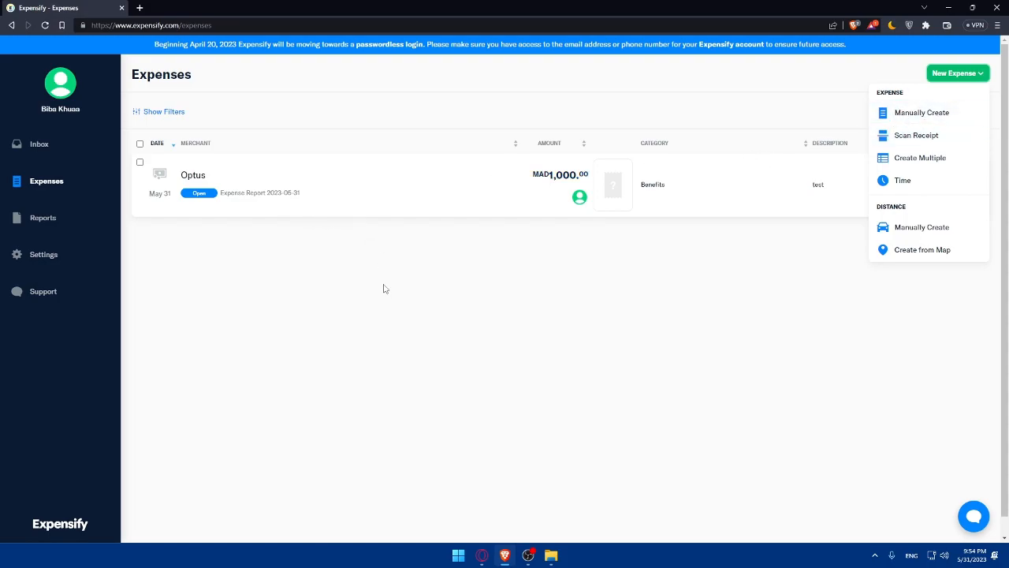
mouse_move(231, 305)
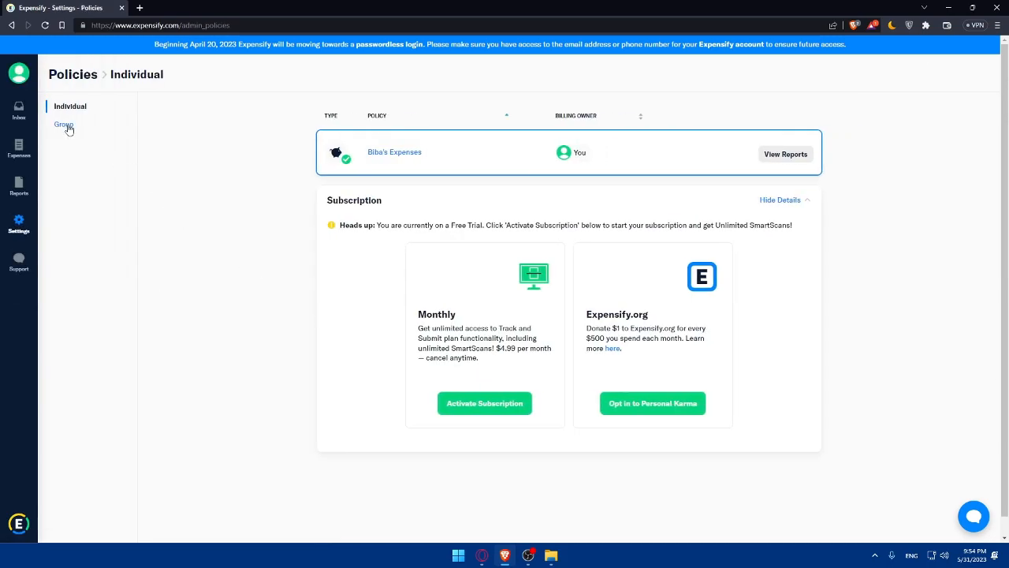
Step: Switch the Policies page to the Group plan options
left_click(63, 125)
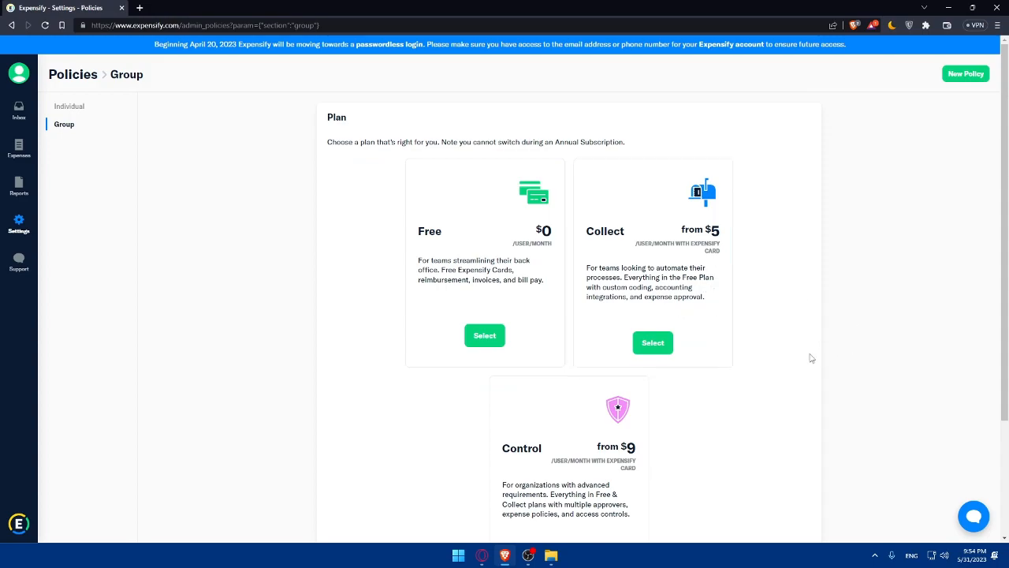
mouse_move(962, 101)
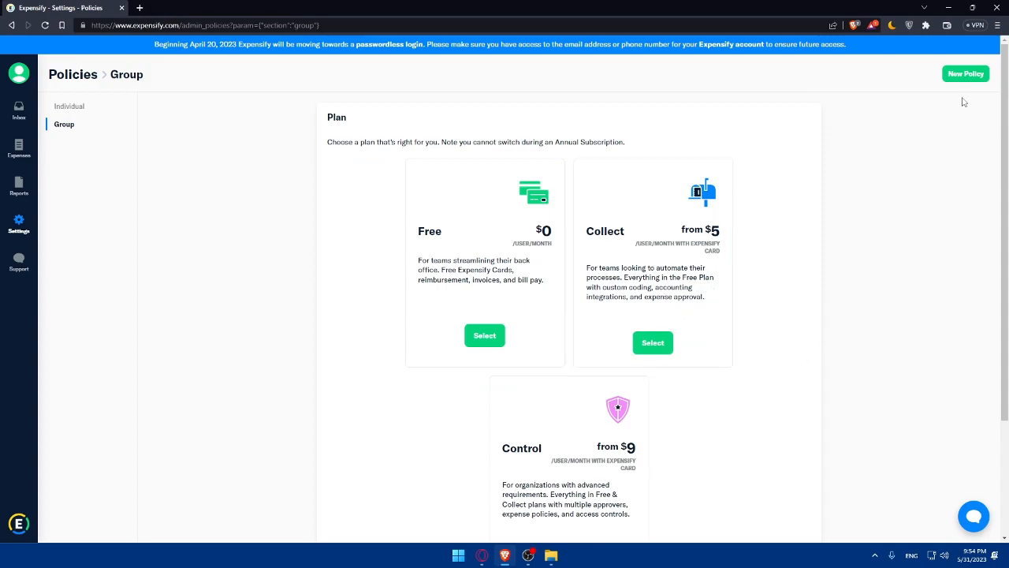
mouse_move(326, 194)
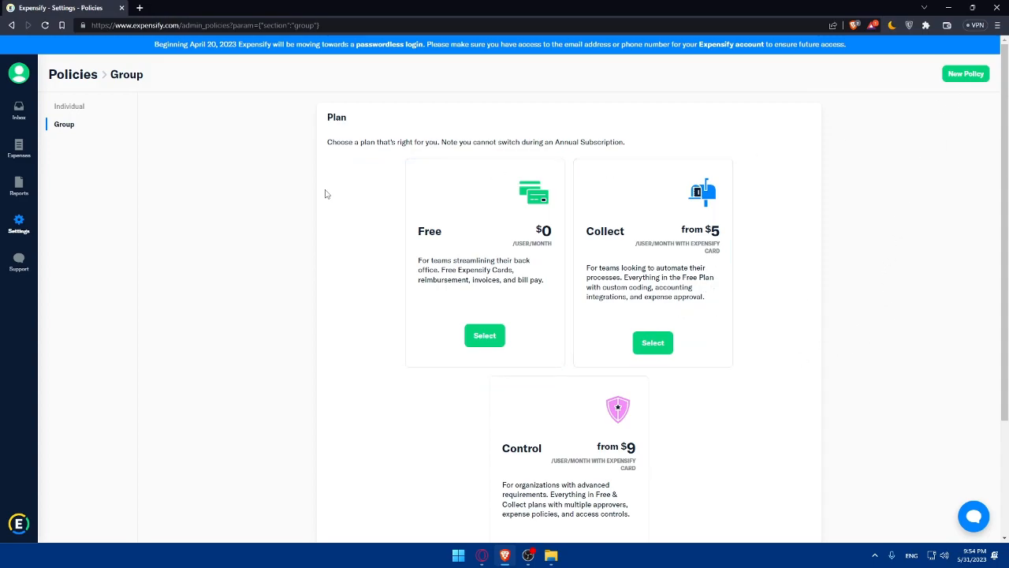
mouse_move(738, 227)
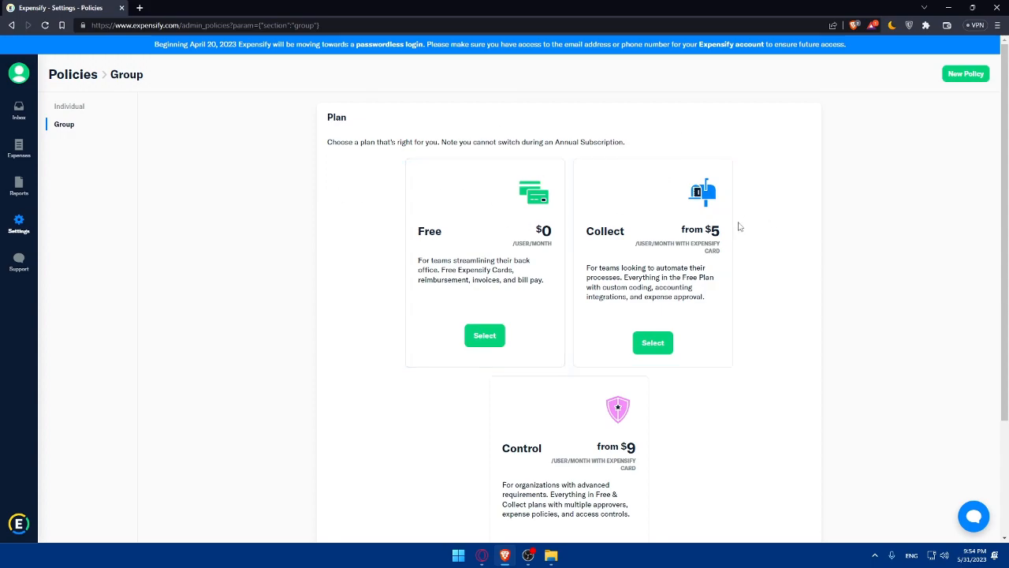
mouse_move(243, 208)
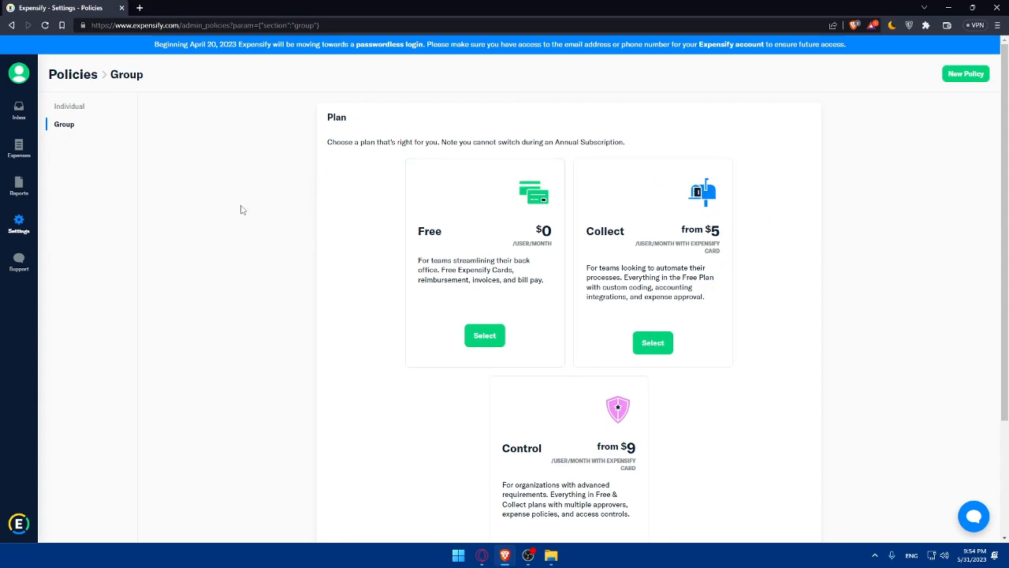
mouse_move(19, 148)
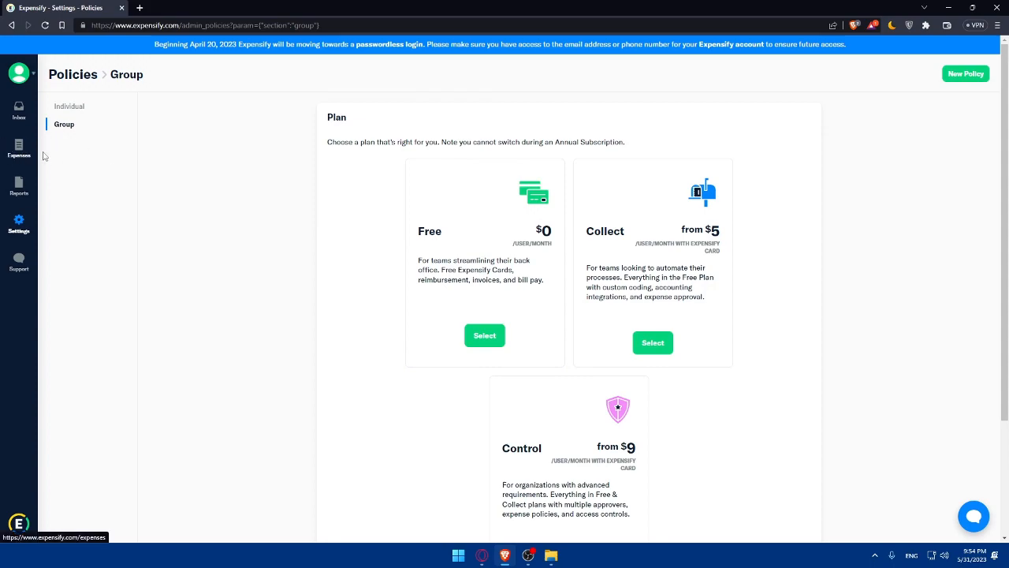
mouse_move(38, 135)
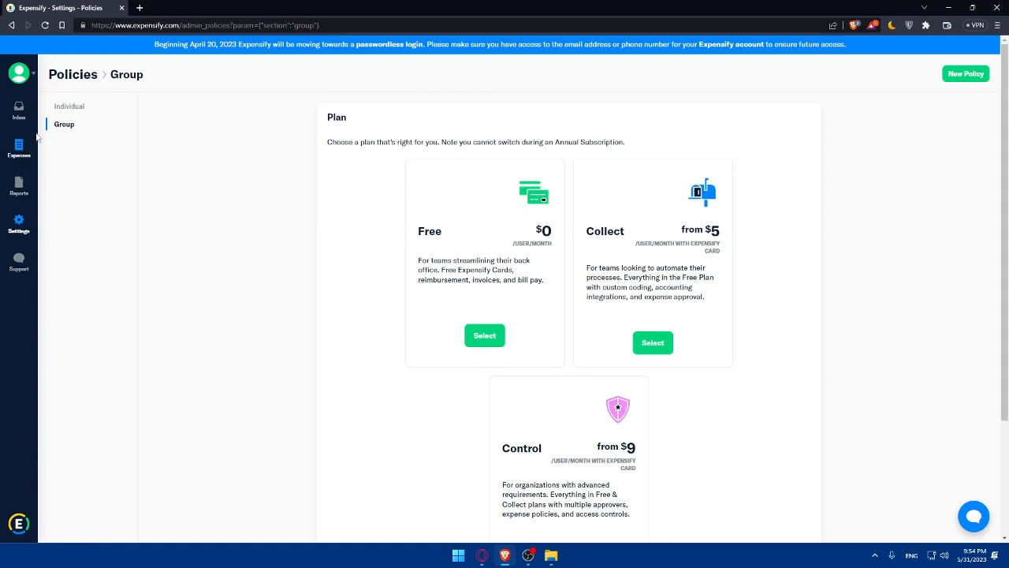
mouse_move(429, 152)
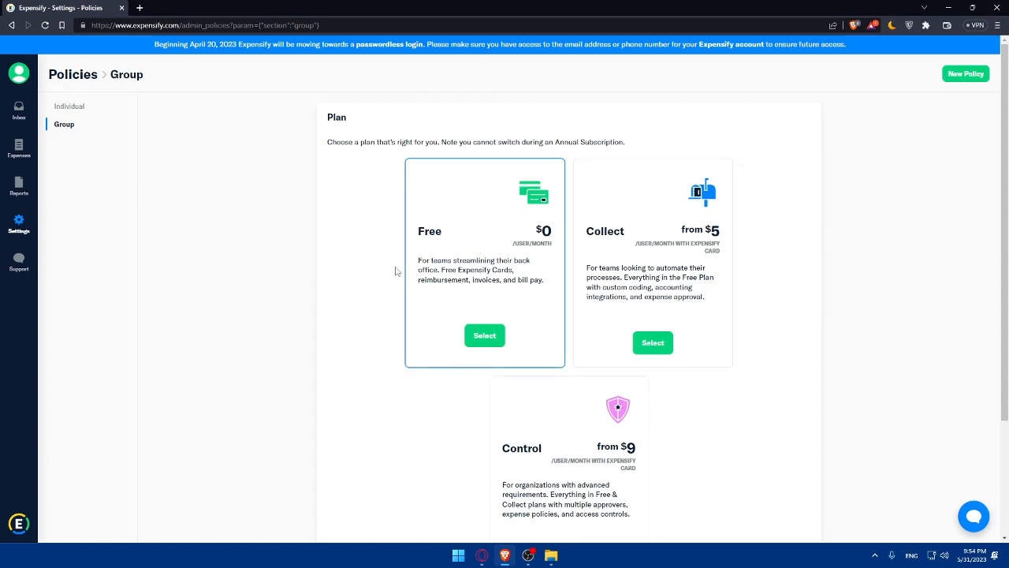
mouse_move(187, 246)
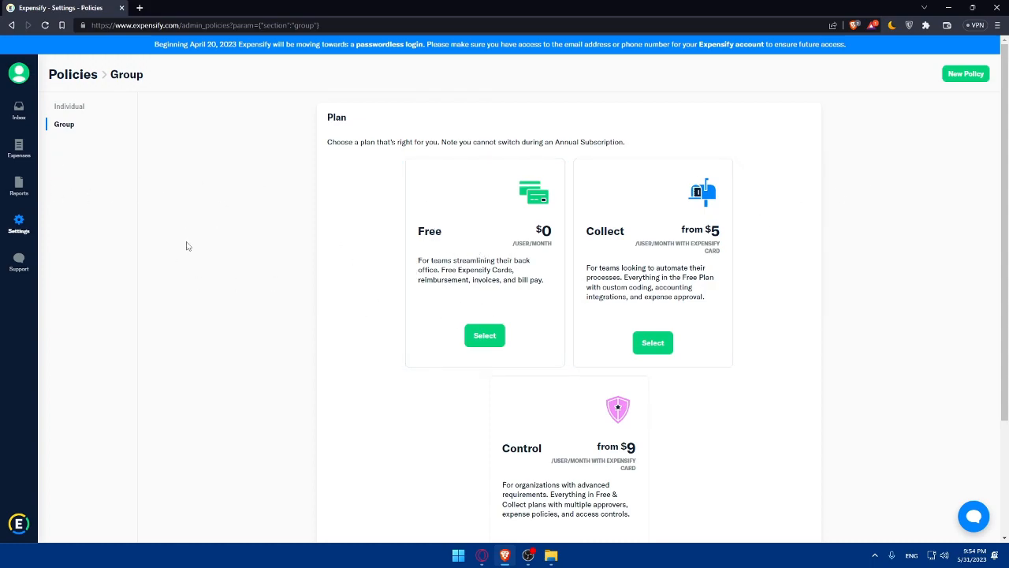
mouse_move(299, 259)
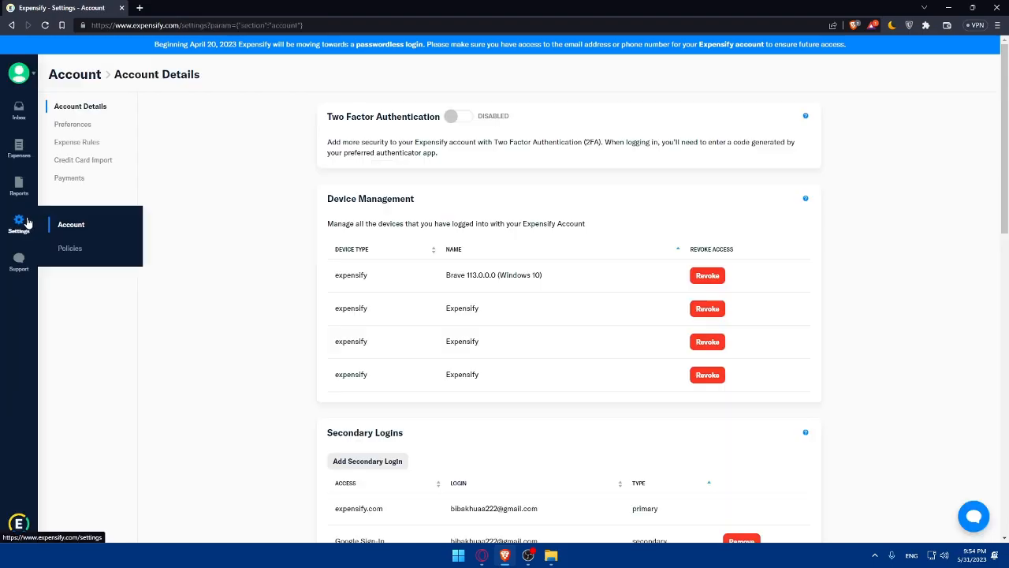
Step: Show the Credit Card Import page with personal and company card feed options
left_click(82, 160)
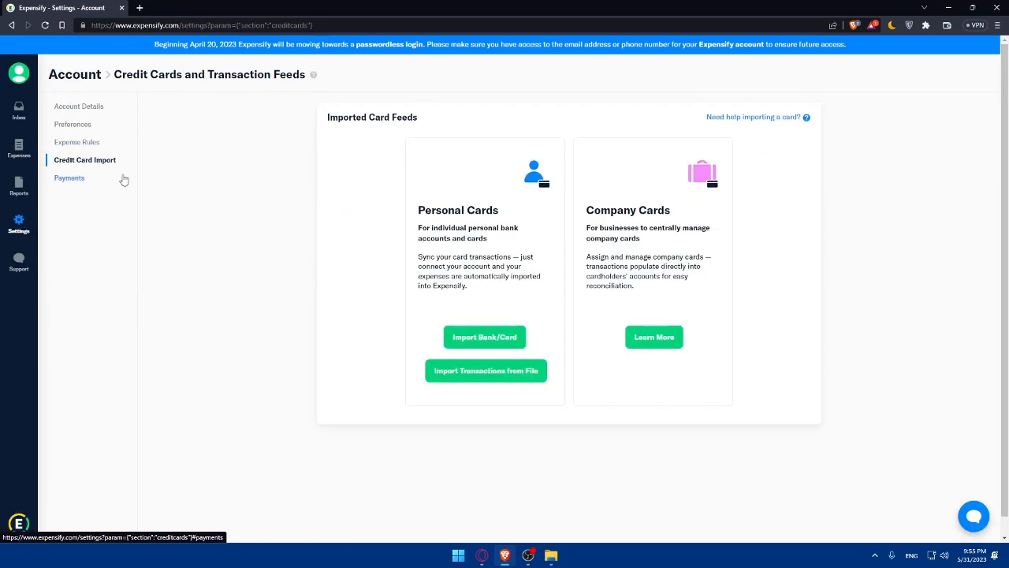
mouse_move(429, 246)
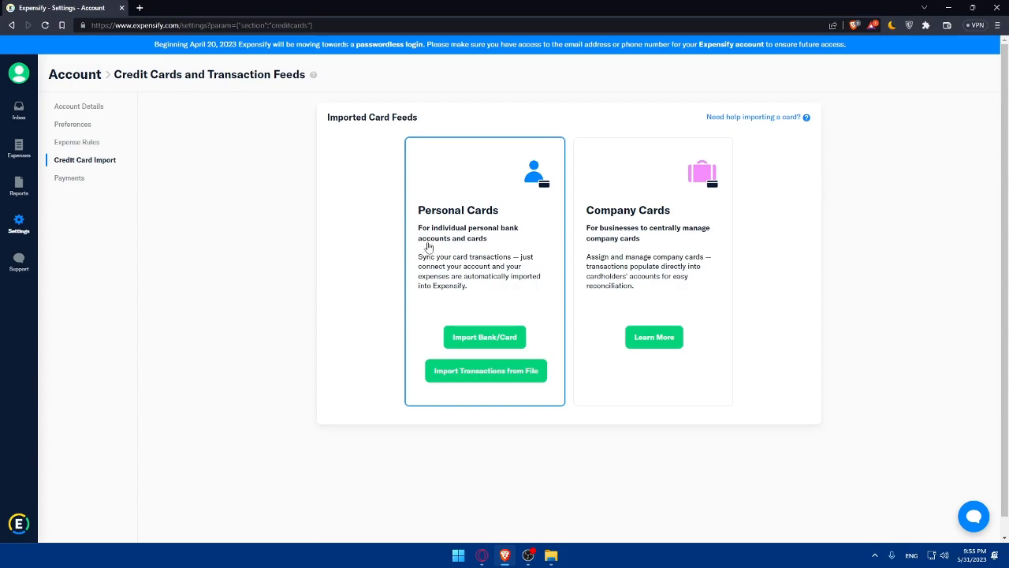
mouse_move(504, 233)
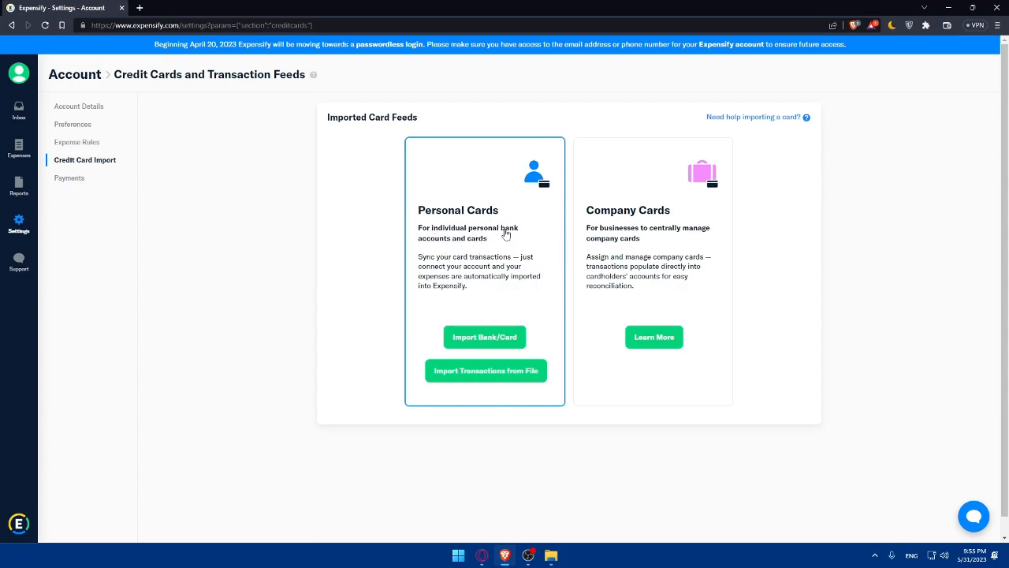
mouse_move(403, 246)
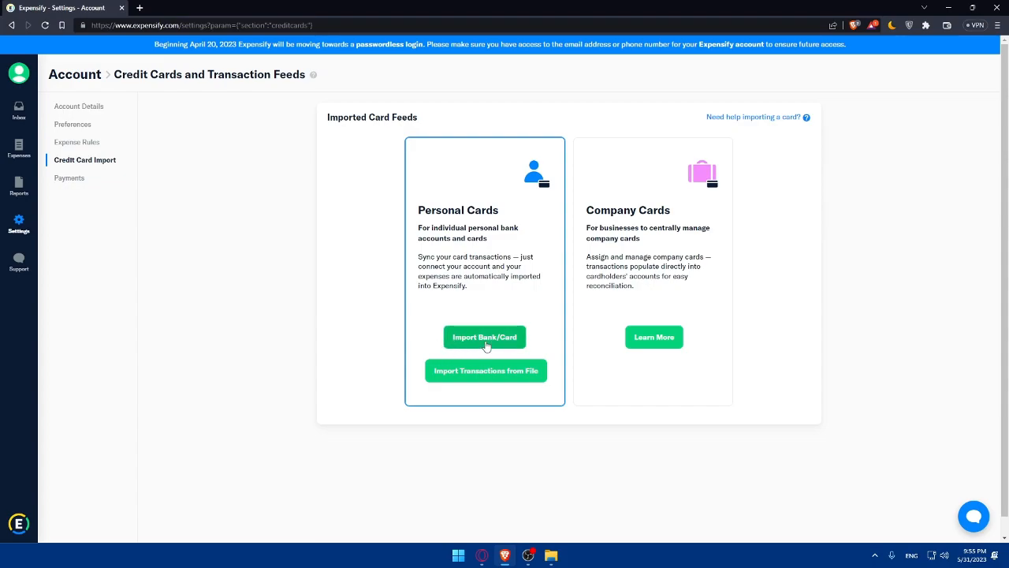
mouse_move(517, 375)
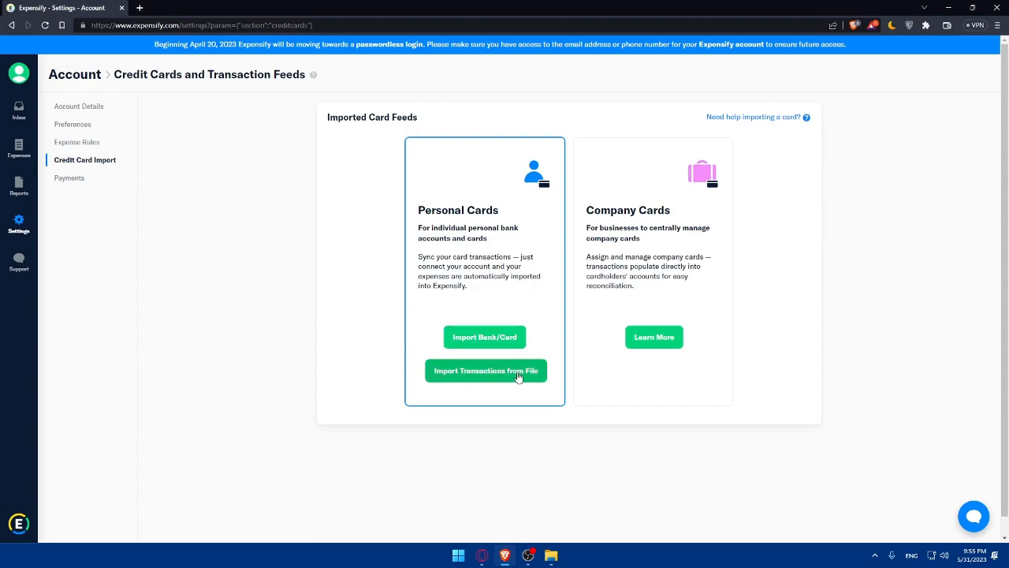
mouse_move(413, 312)
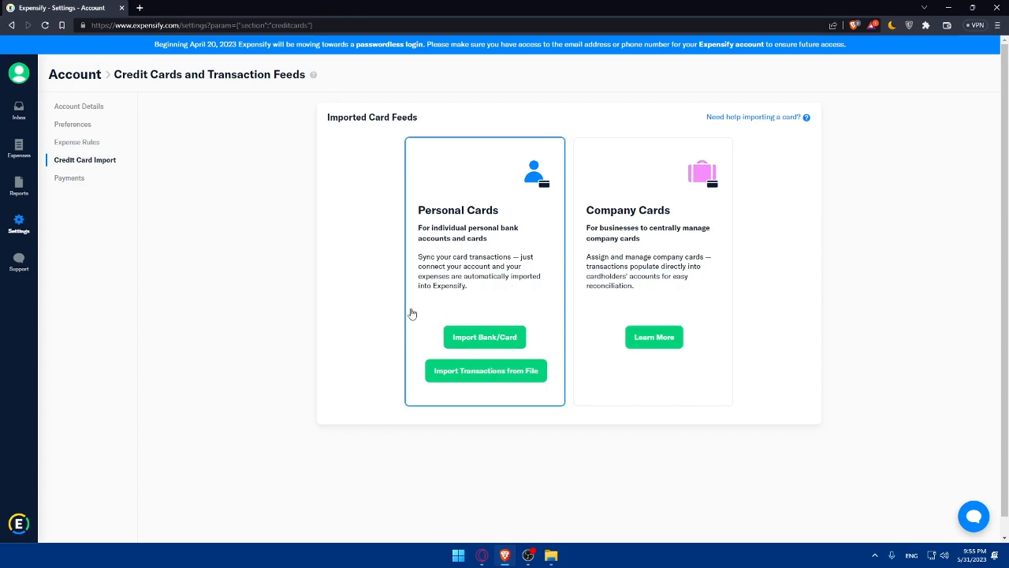
mouse_move(495, 348)
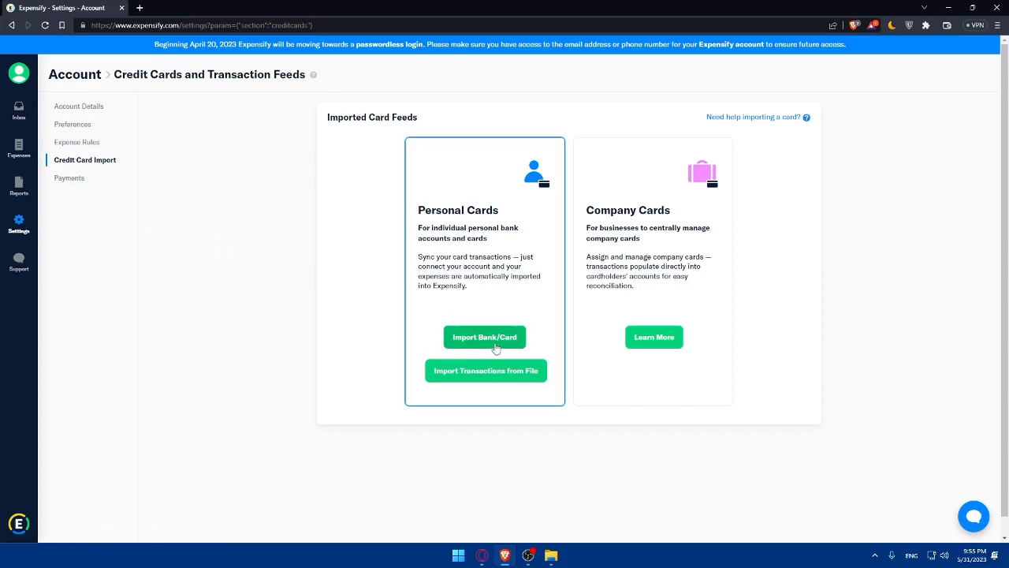
mouse_move(505, 391)
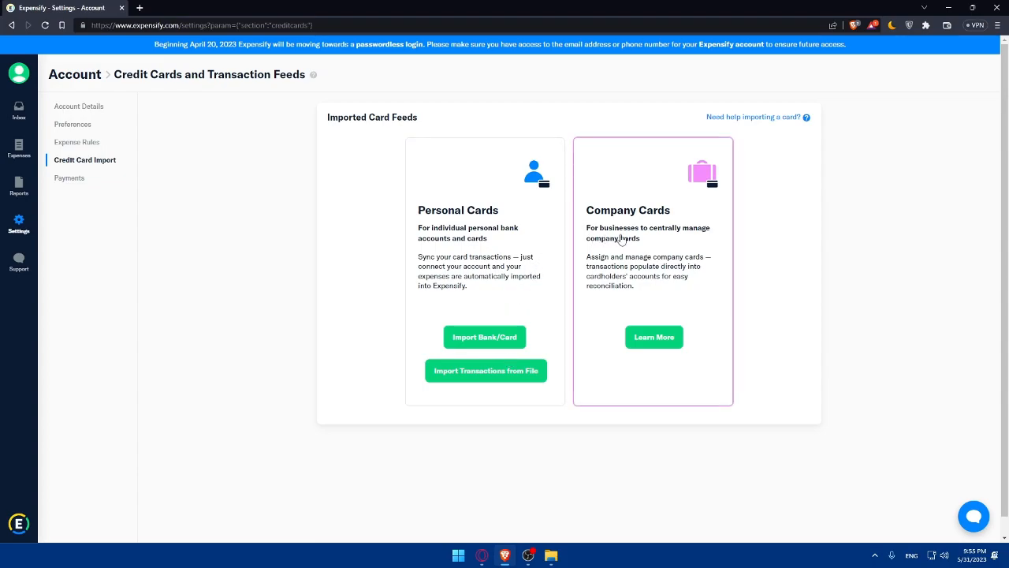
mouse_move(620, 258)
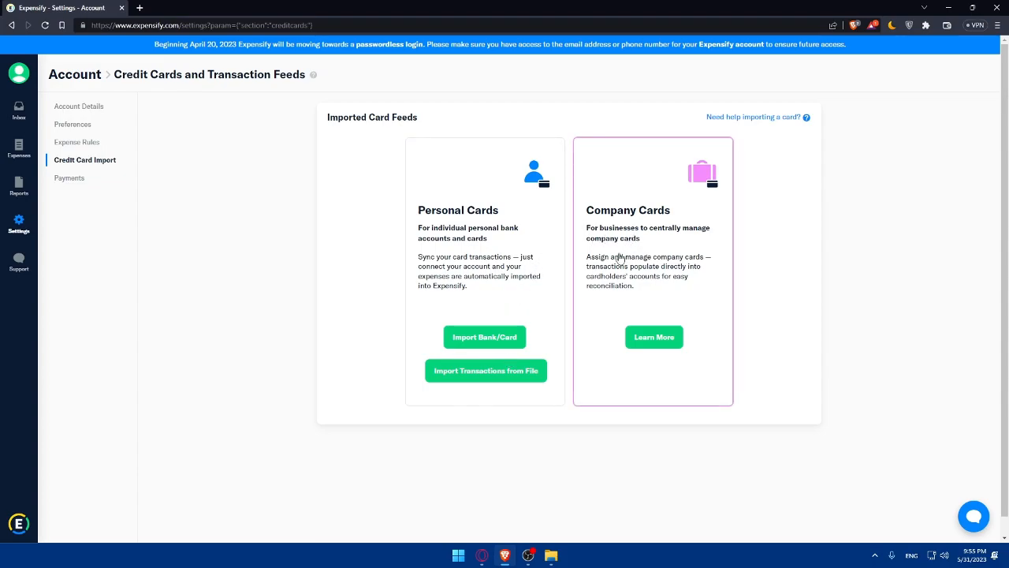
mouse_move(681, 260)
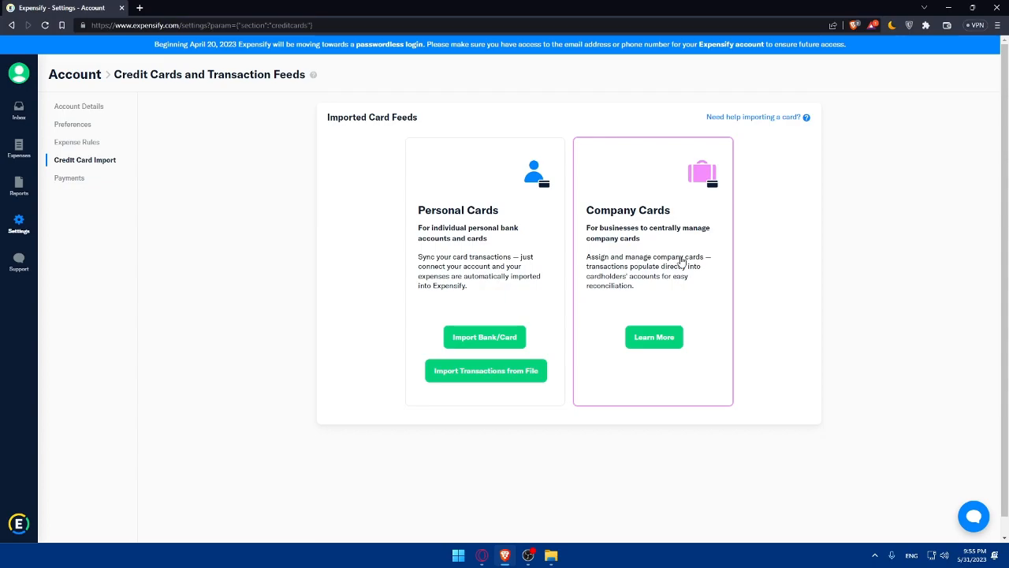
mouse_move(656, 278)
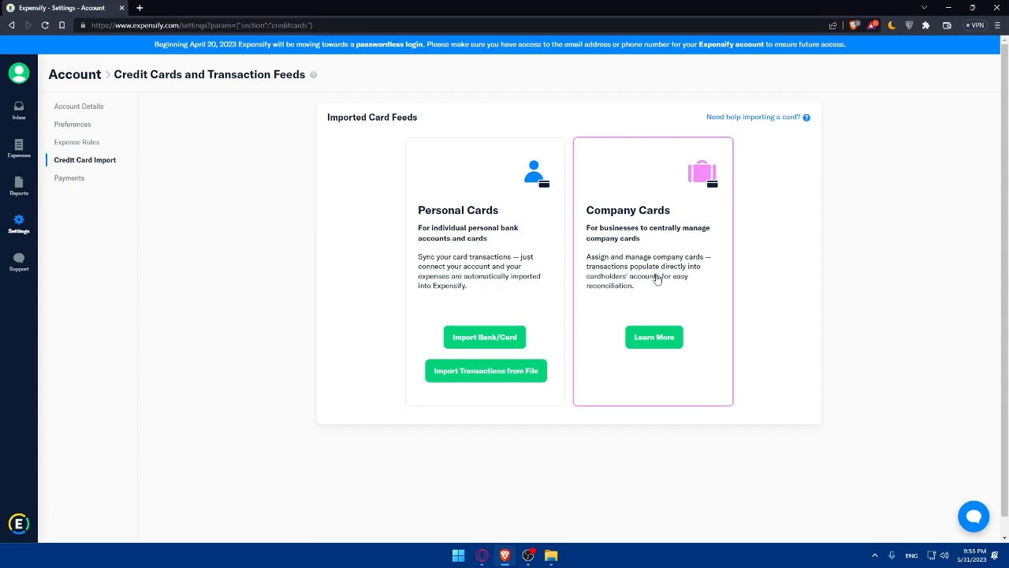
mouse_move(614, 296)
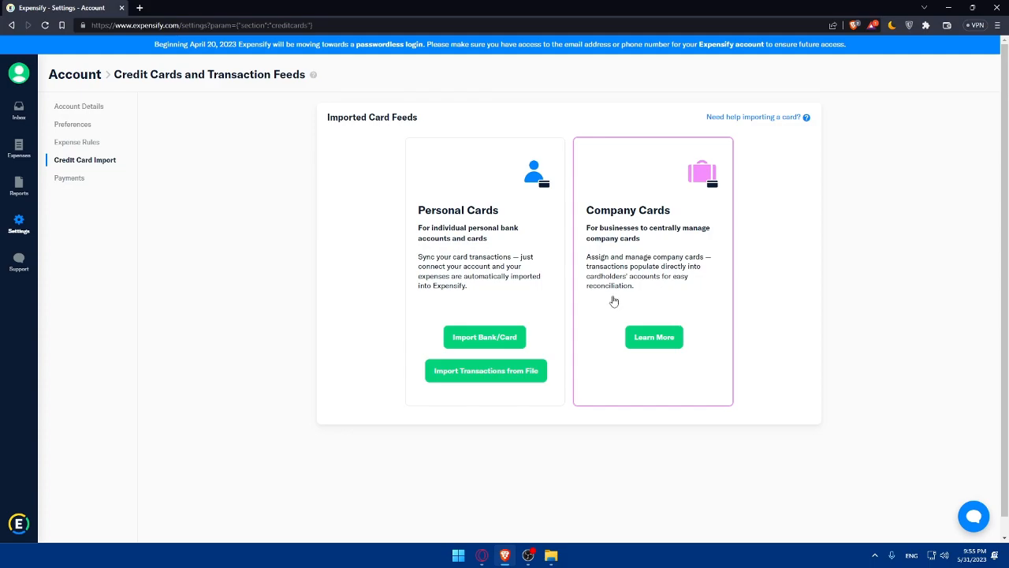
right_click(653, 338)
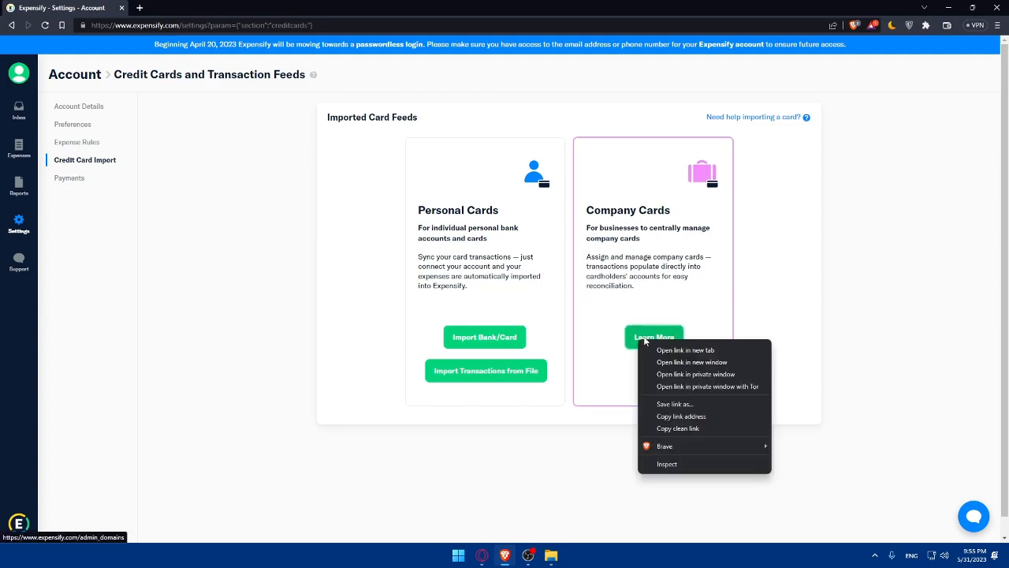
left_click(685, 350)
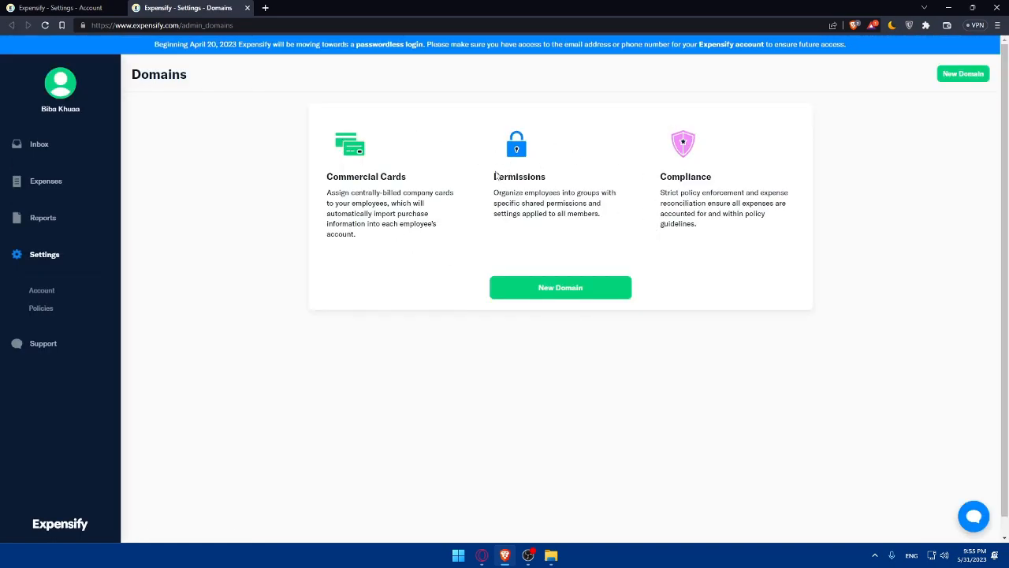
left_click(60, 7)
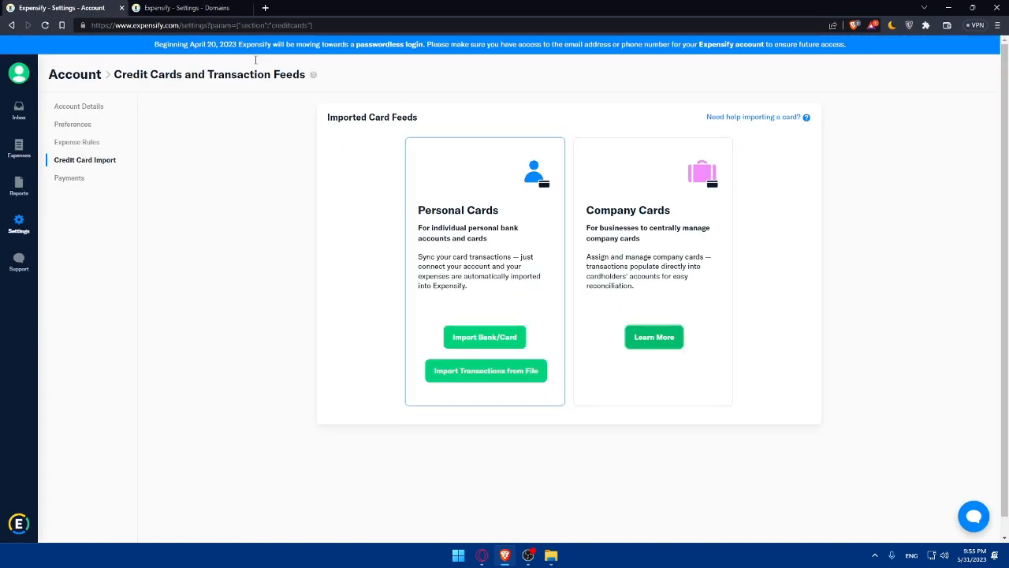
left_click(190, 8)
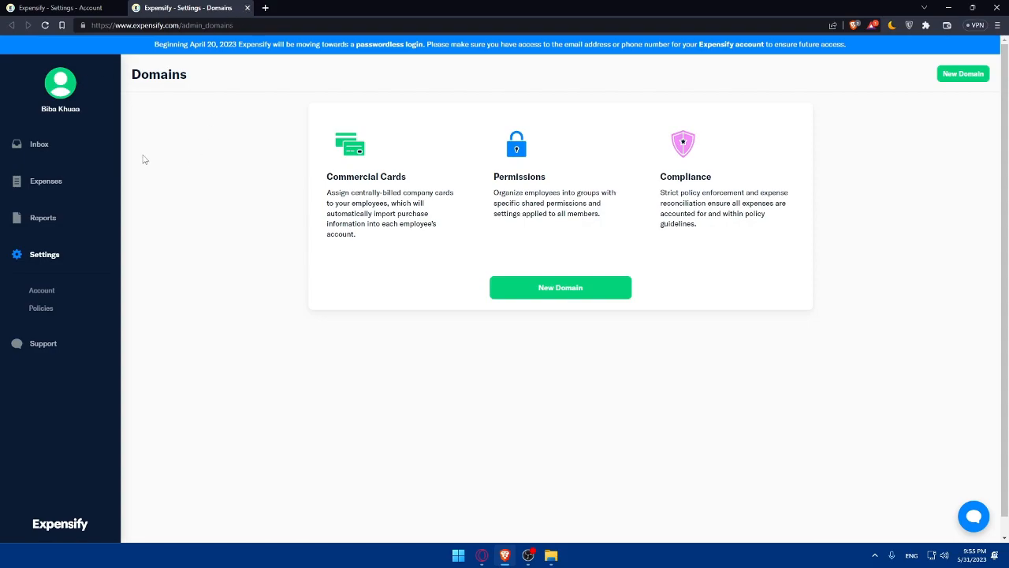
mouse_move(622, 258)
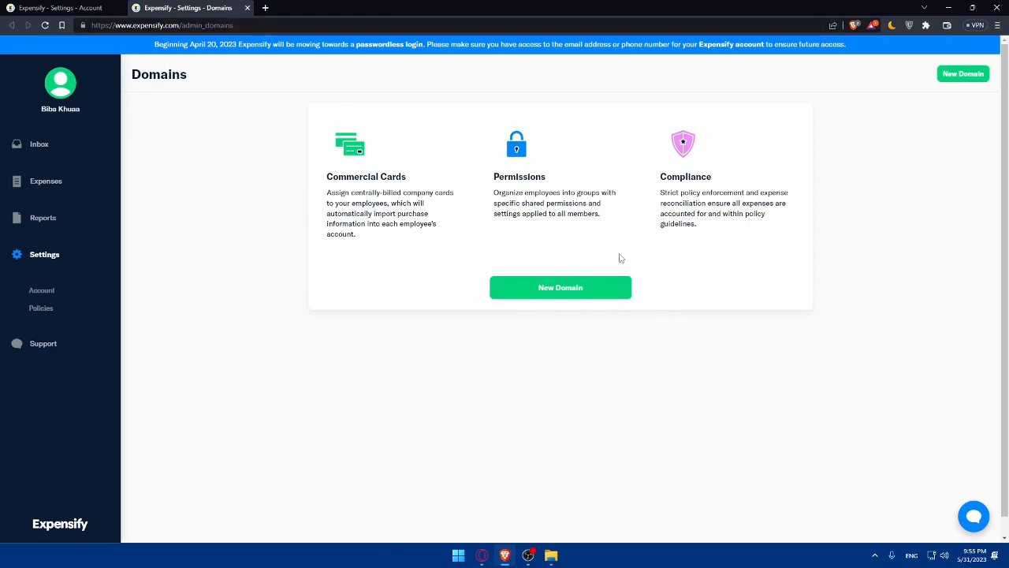
mouse_move(254, 9)
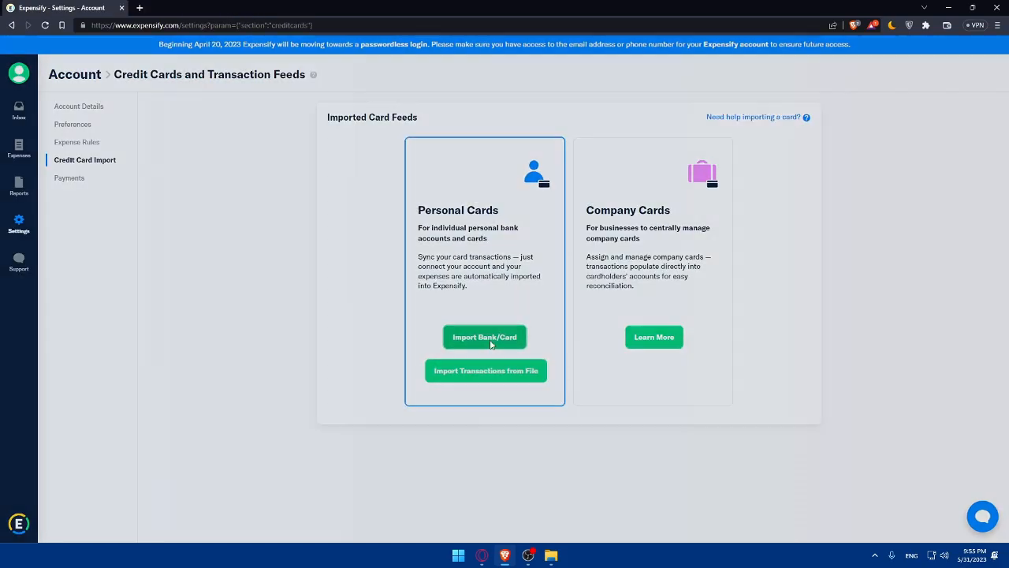
Step: Start importing a personal bank card and browse the bank search list
left_click(486, 337)
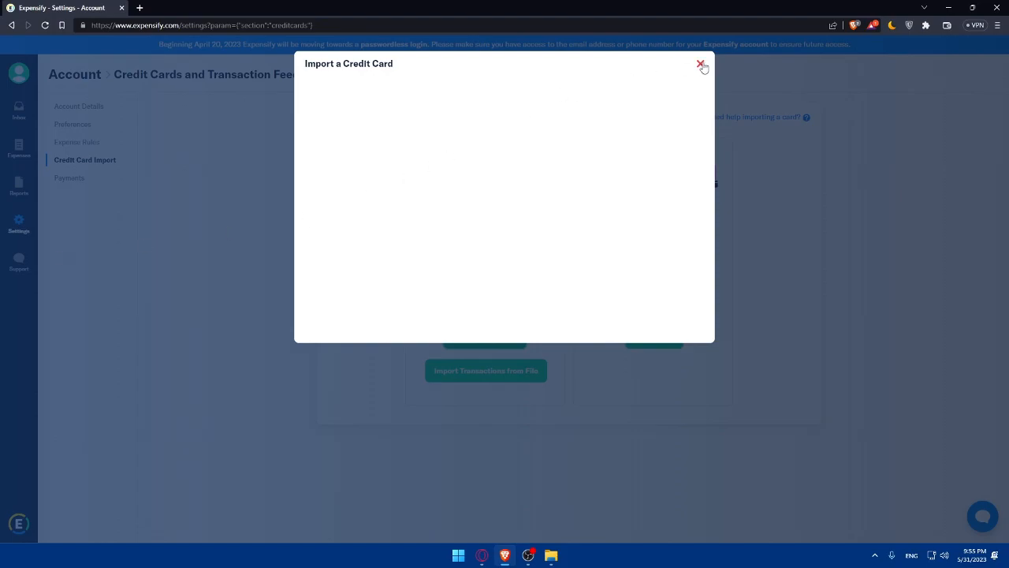
mouse_move(397, 226)
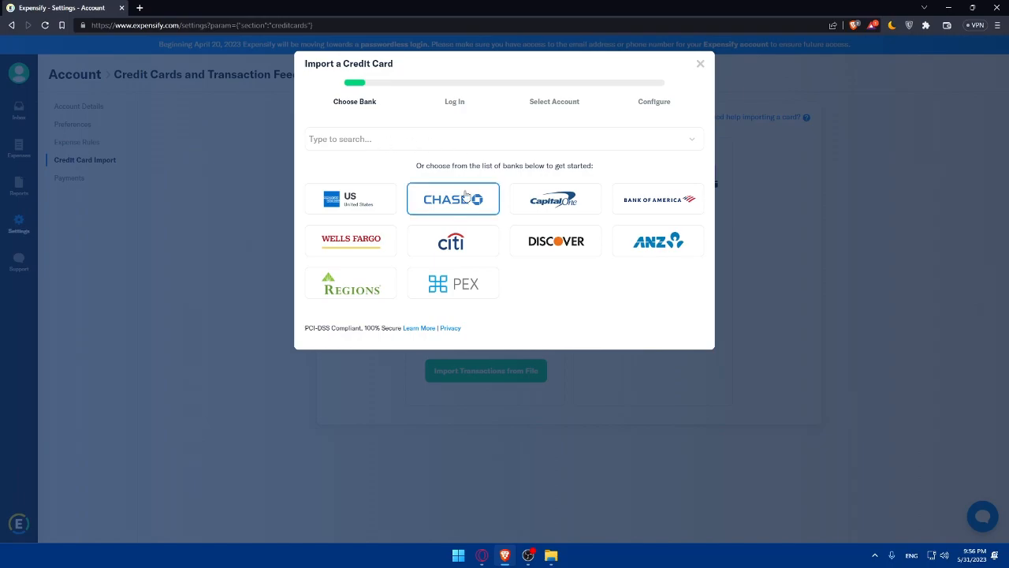
mouse_move(397, 224)
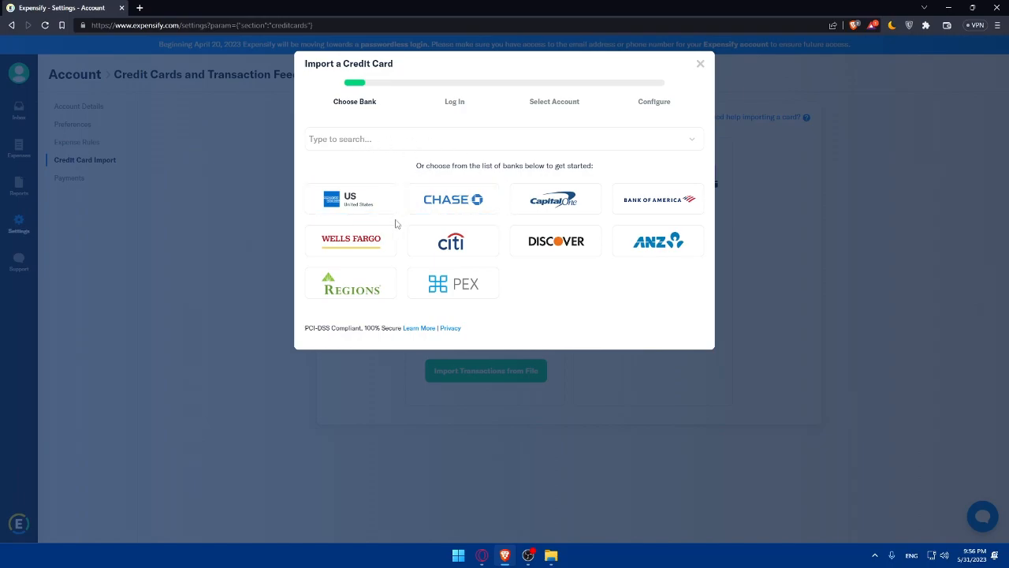
mouse_move(513, 296)
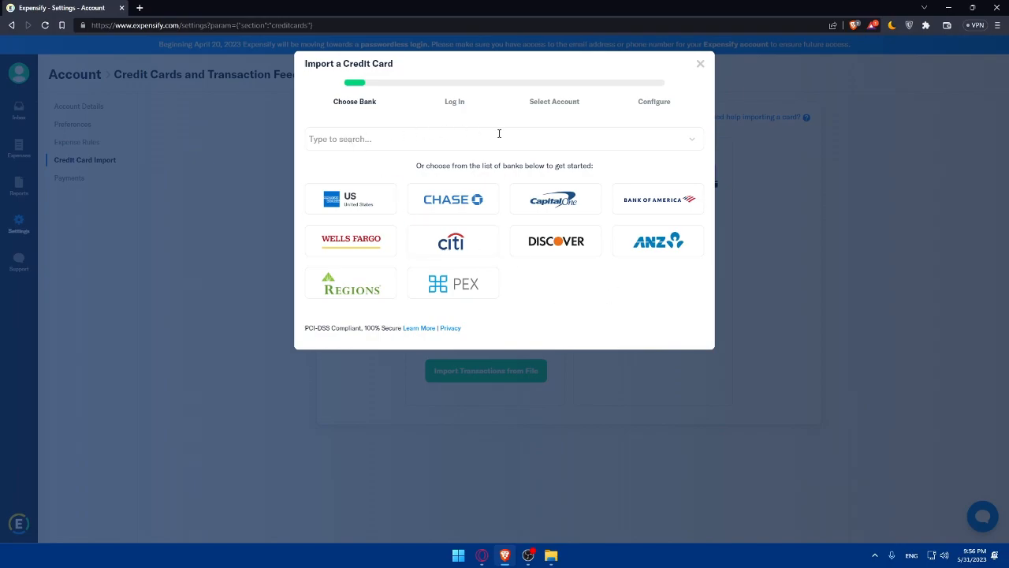
left_click(505, 139)
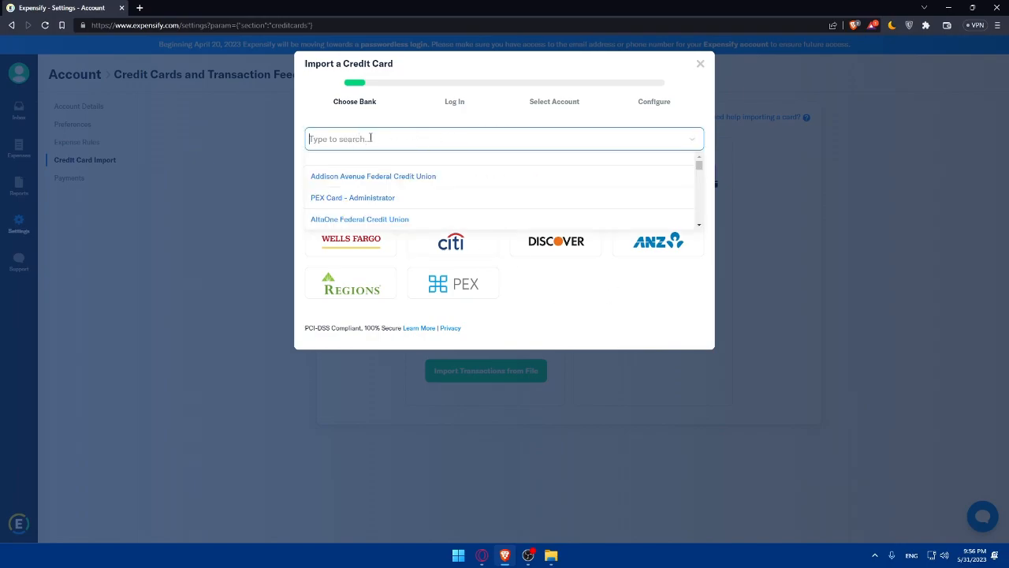
mouse_move(397, 145)
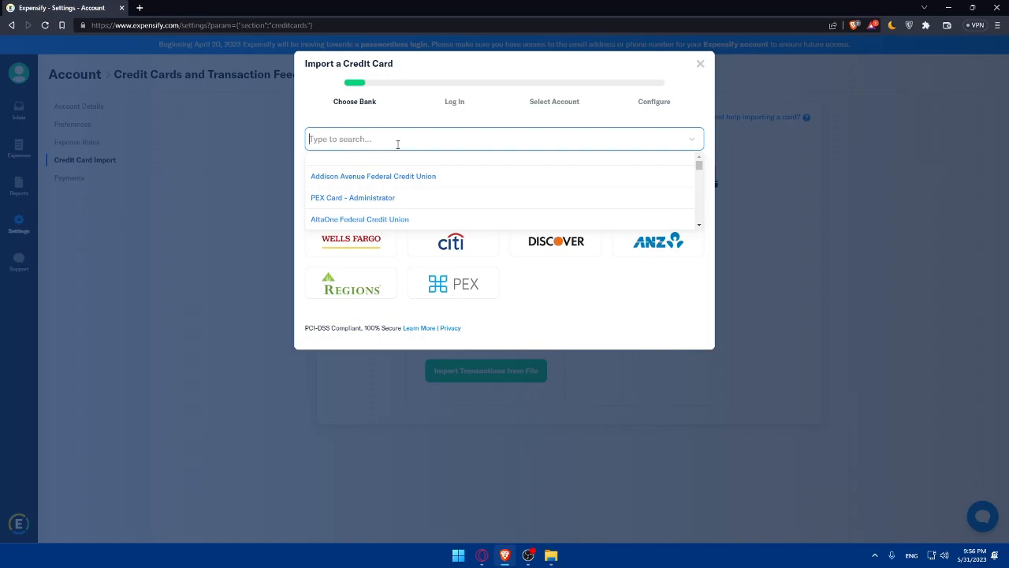
left_click(574, 293)
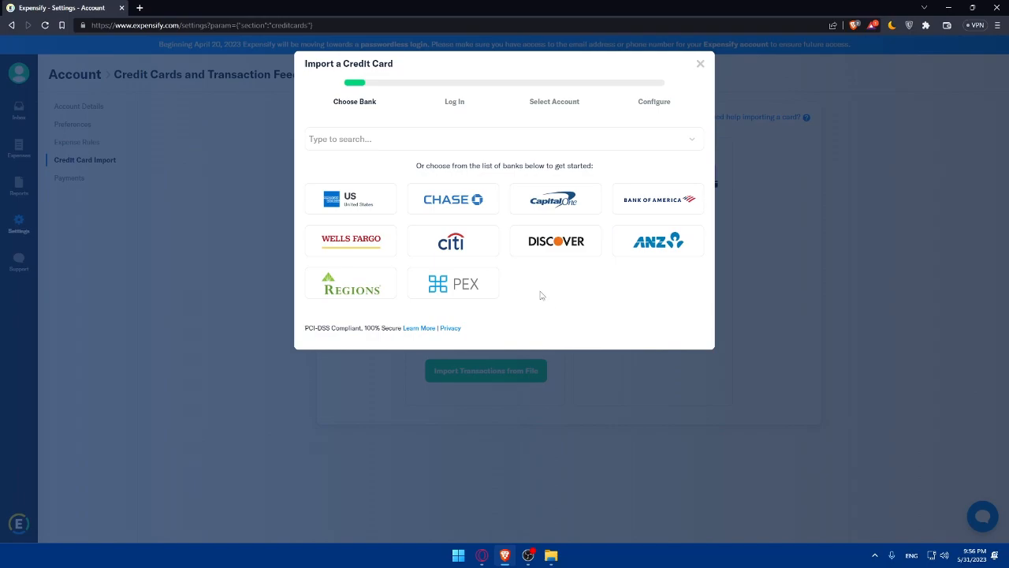
Step: Choose Chase as the bank, reaching the Confirm Redirect step dated 2023-03-02
left_click(452, 199)
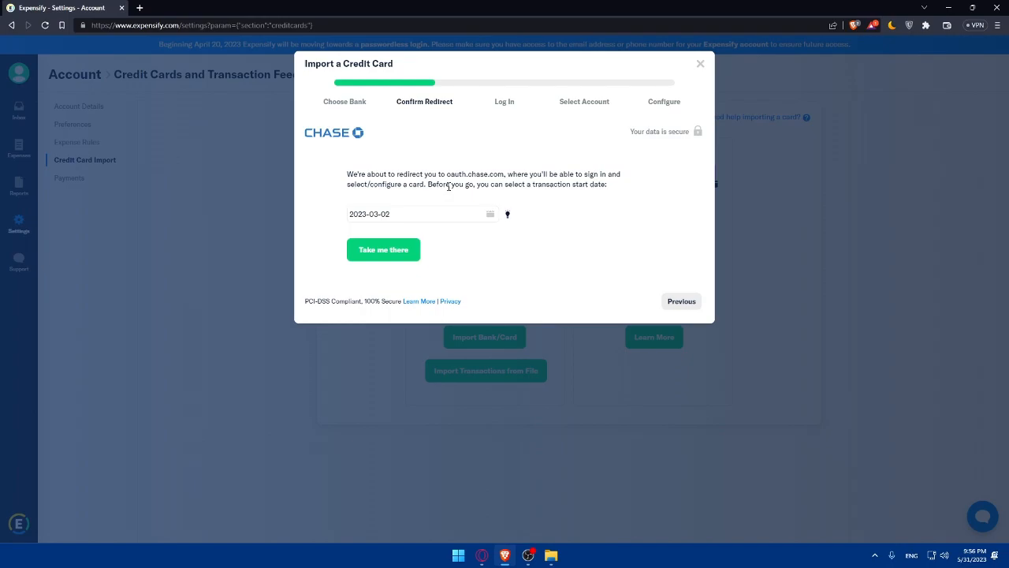
mouse_move(536, 221)
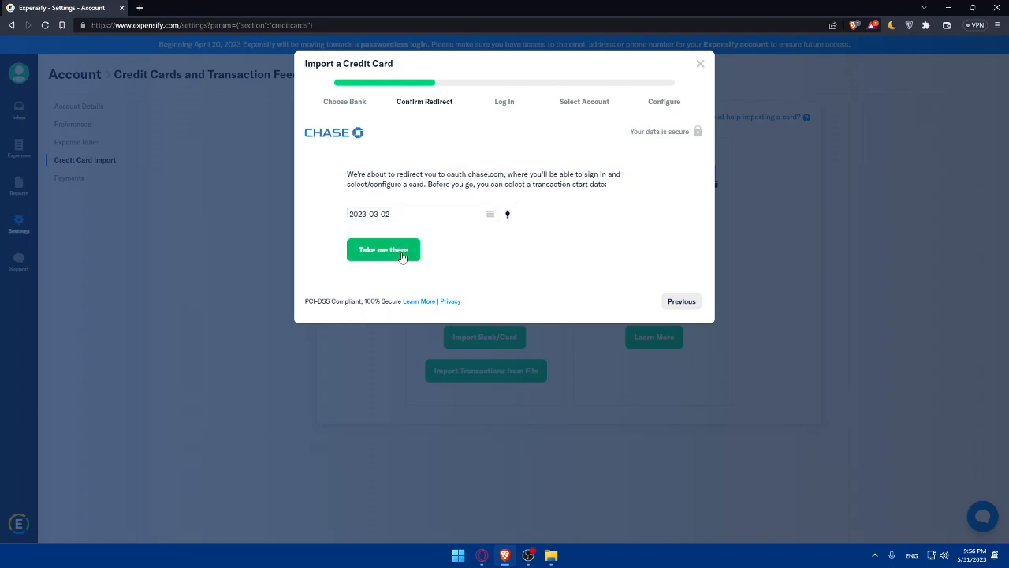
mouse_move(506, 259)
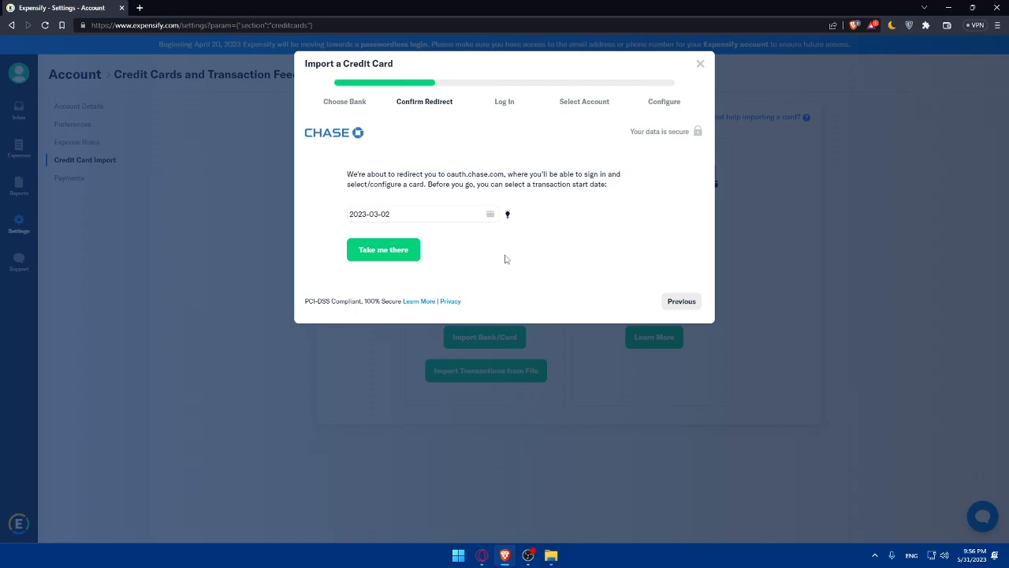
mouse_move(356, 205)
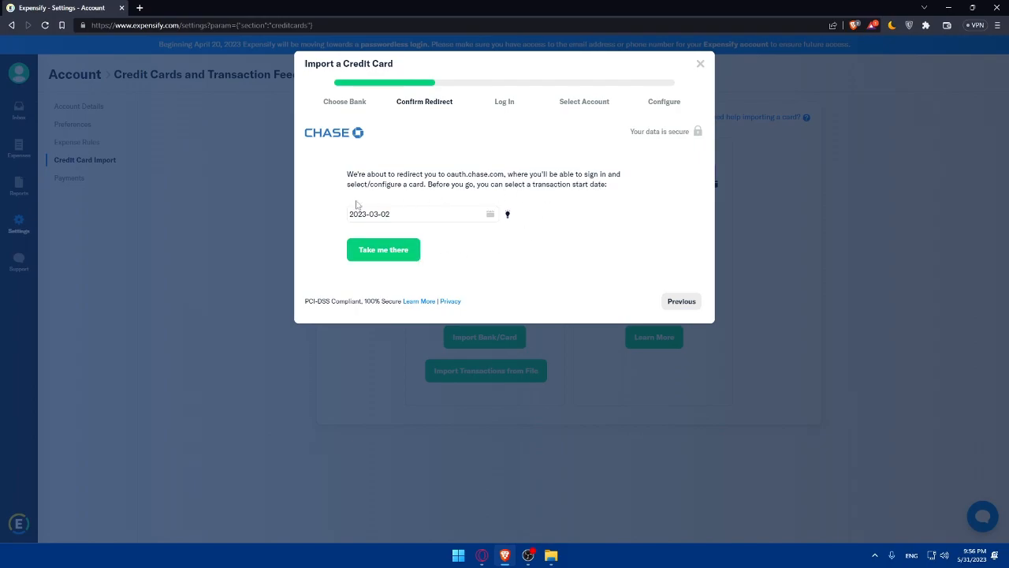
mouse_move(444, 199)
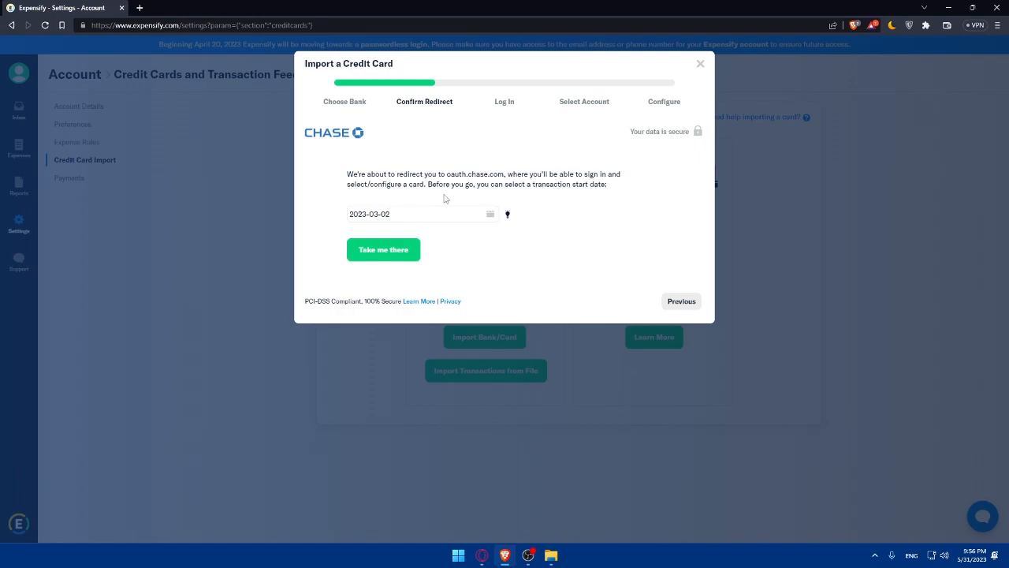
mouse_move(563, 199)
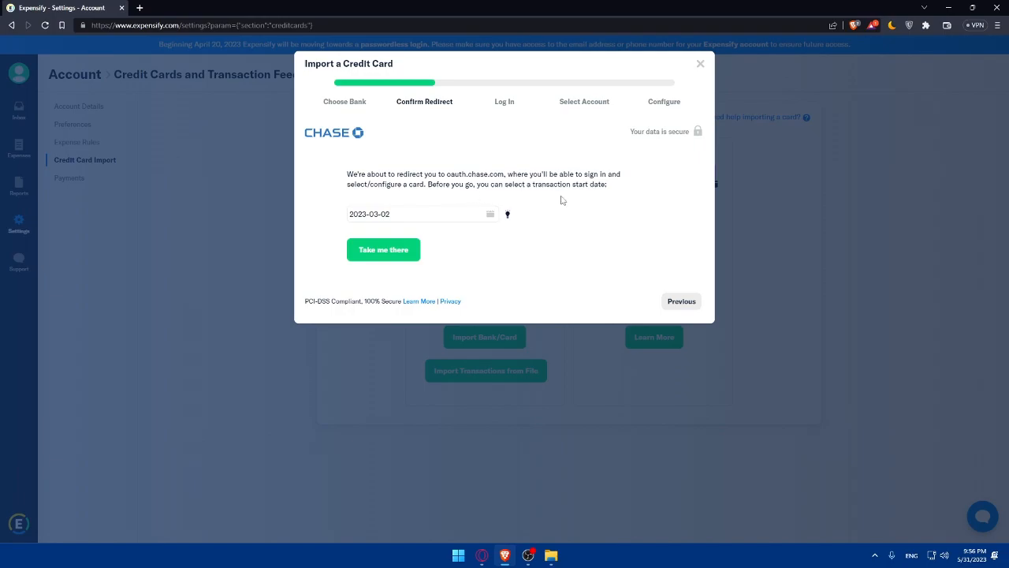
mouse_move(470, 259)
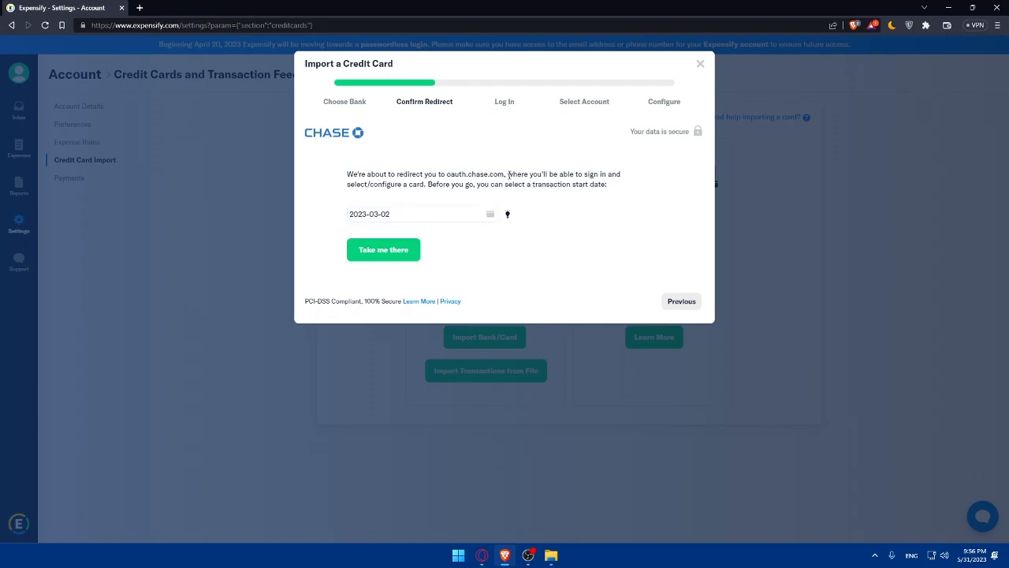
mouse_move(498, 139)
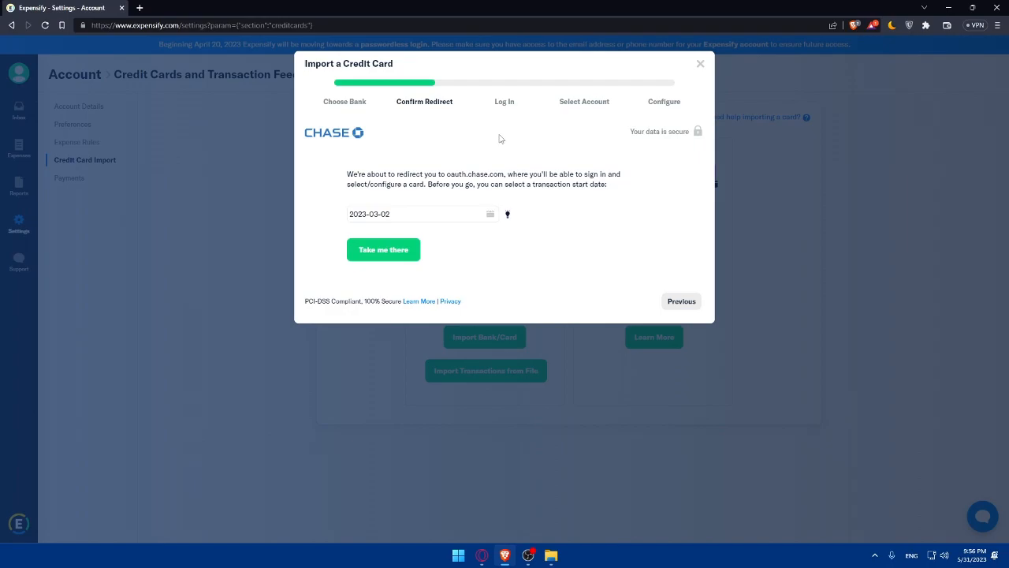
mouse_move(580, 245)
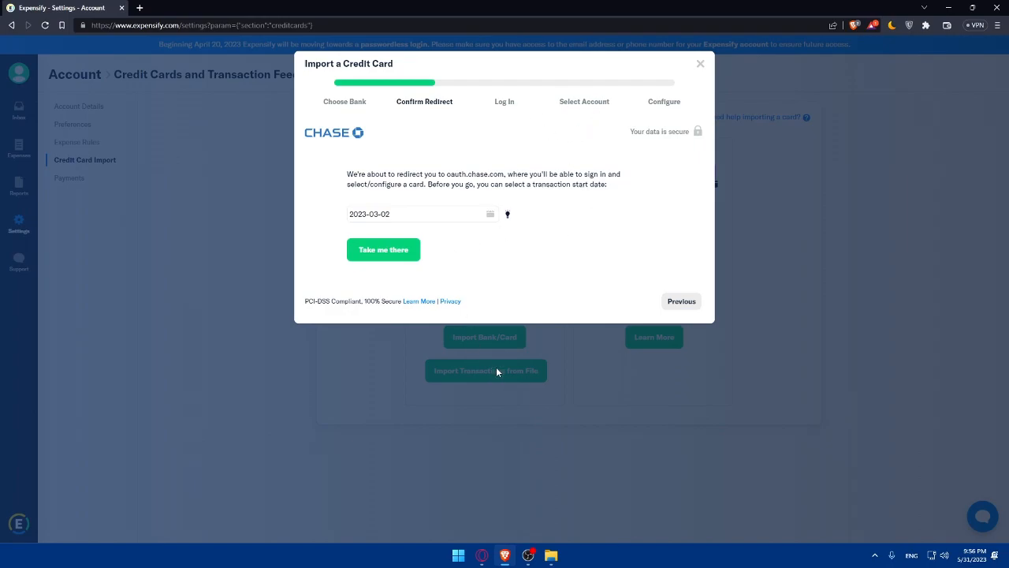
mouse_move(536, 197)
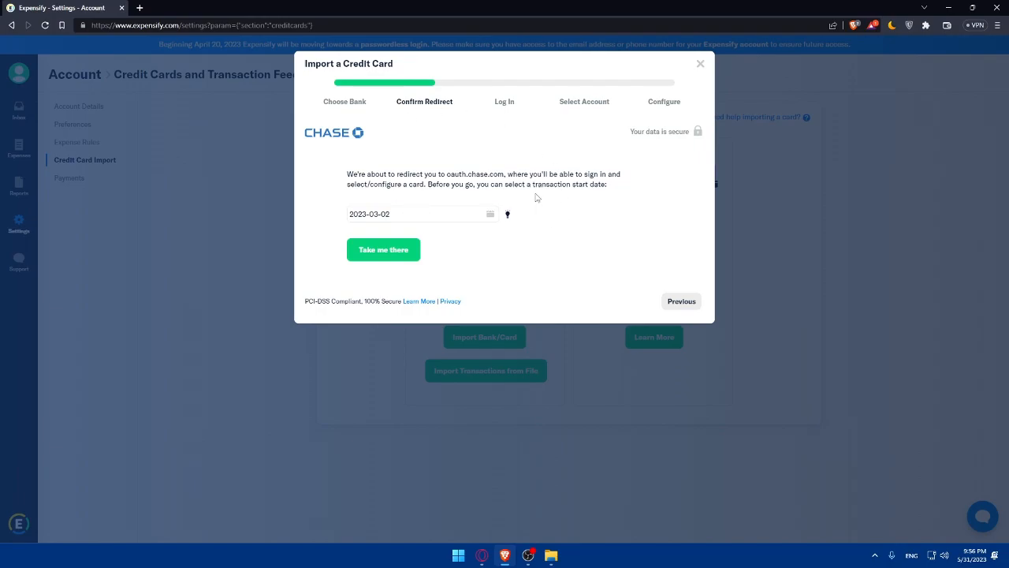
Step: Go back, try the US Amex tile, browse the full bank list, then close the import dialog
left_click(681, 300)
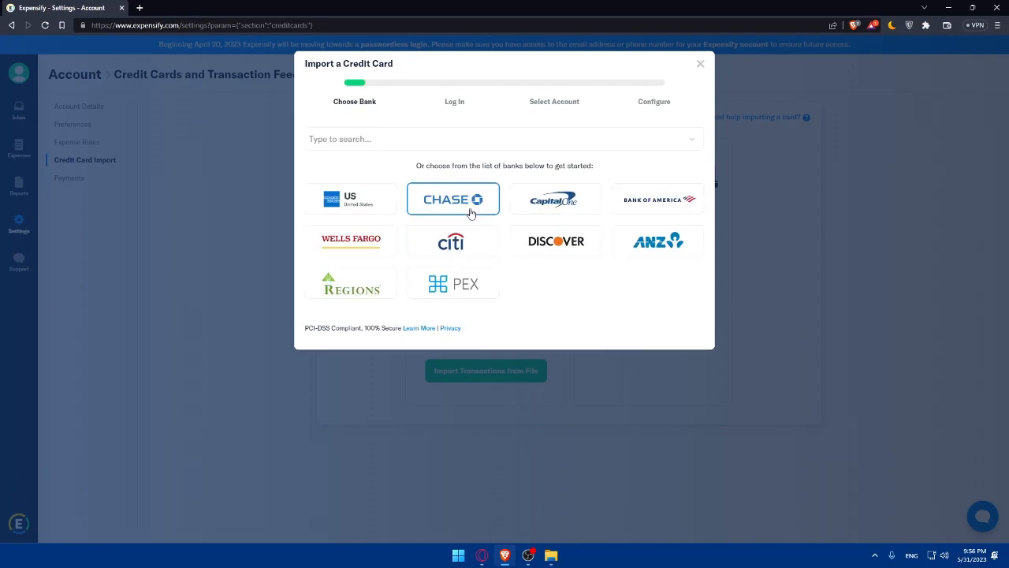
left_click(350, 199)
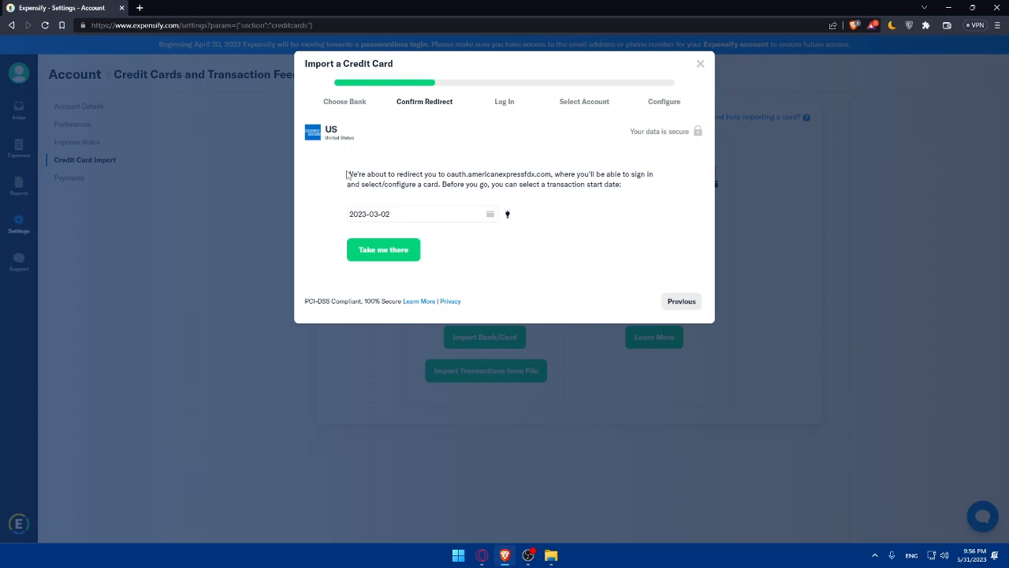
left_click(682, 300)
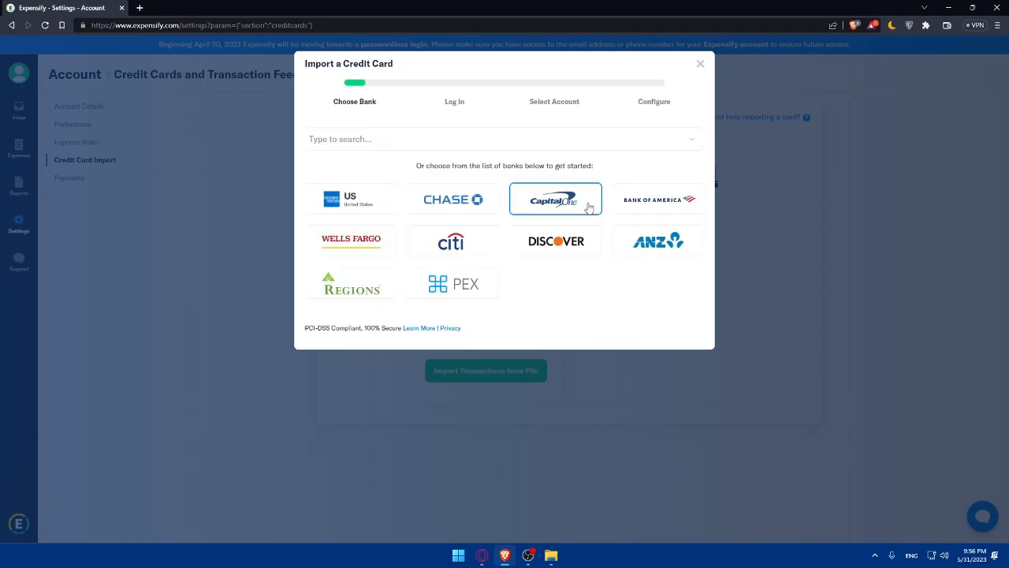
mouse_move(657, 199)
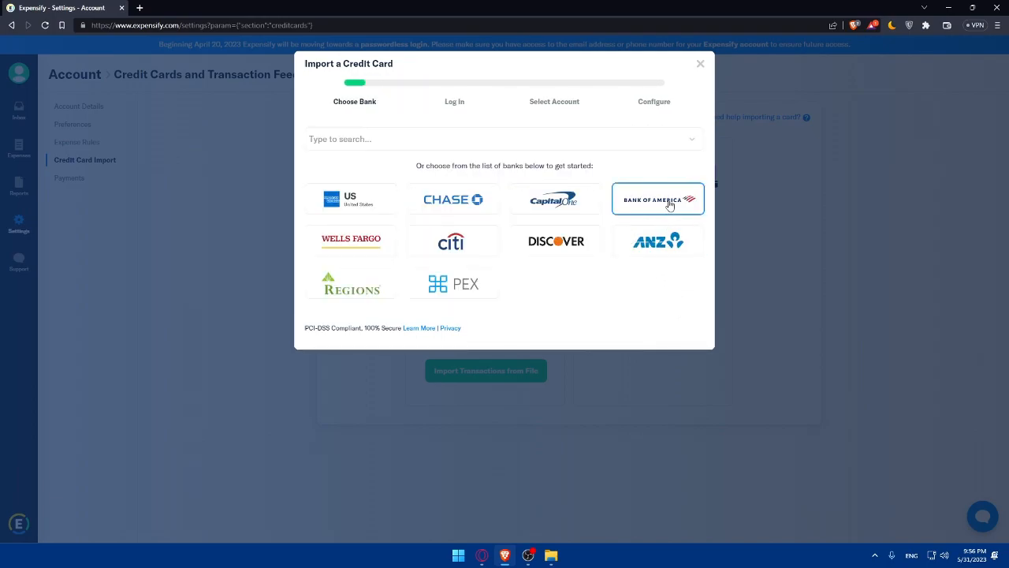
mouse_move(596, 319)
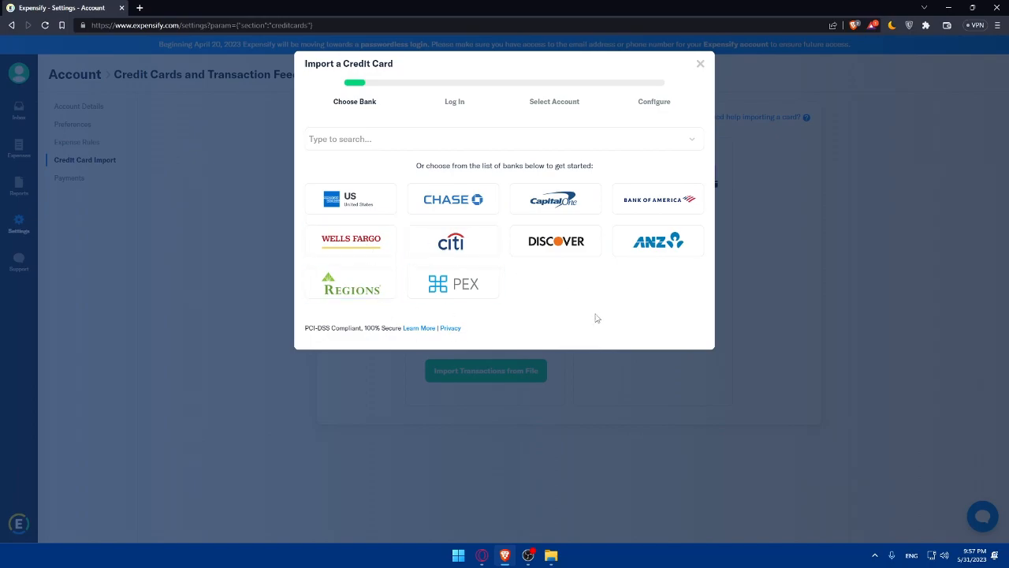
mouse_move(505, 269)
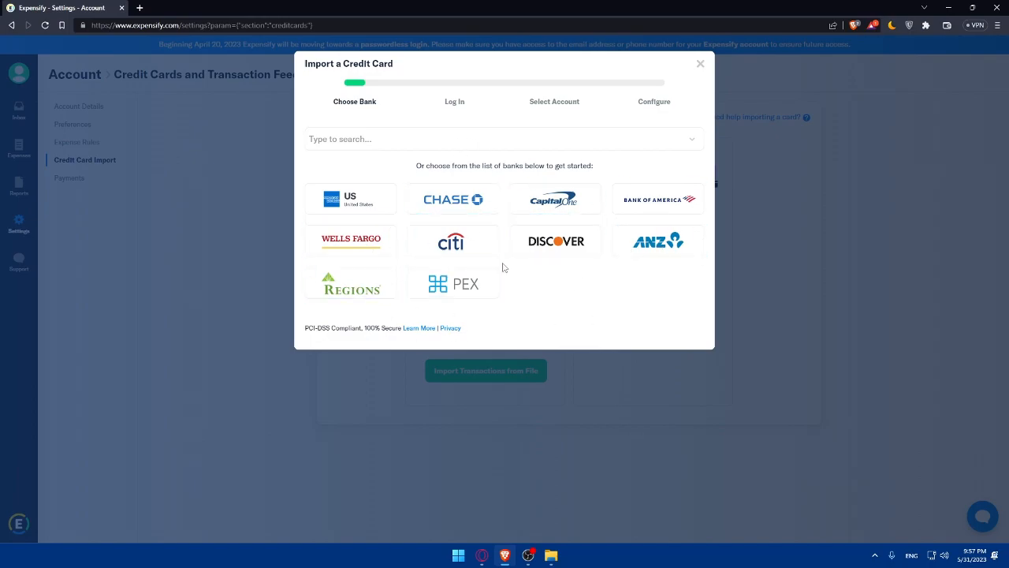
left_click(505, 138)
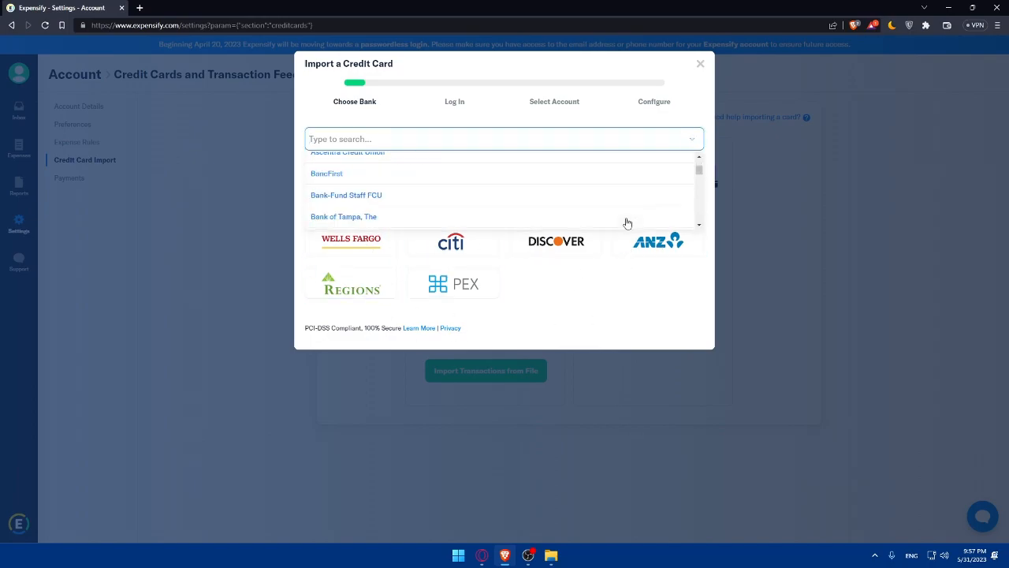
scroll("down", 3)
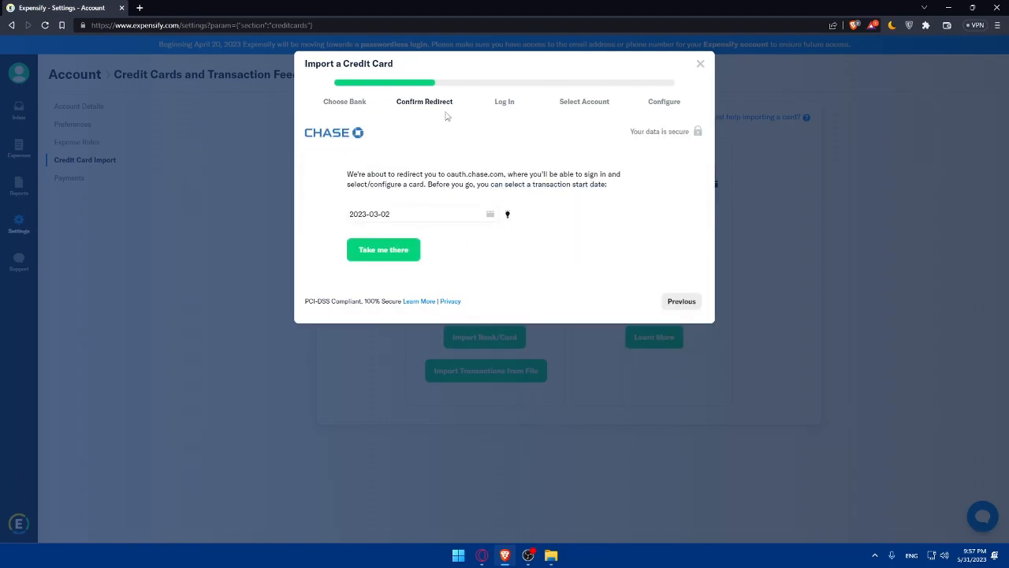
mouse_move(543, 257)
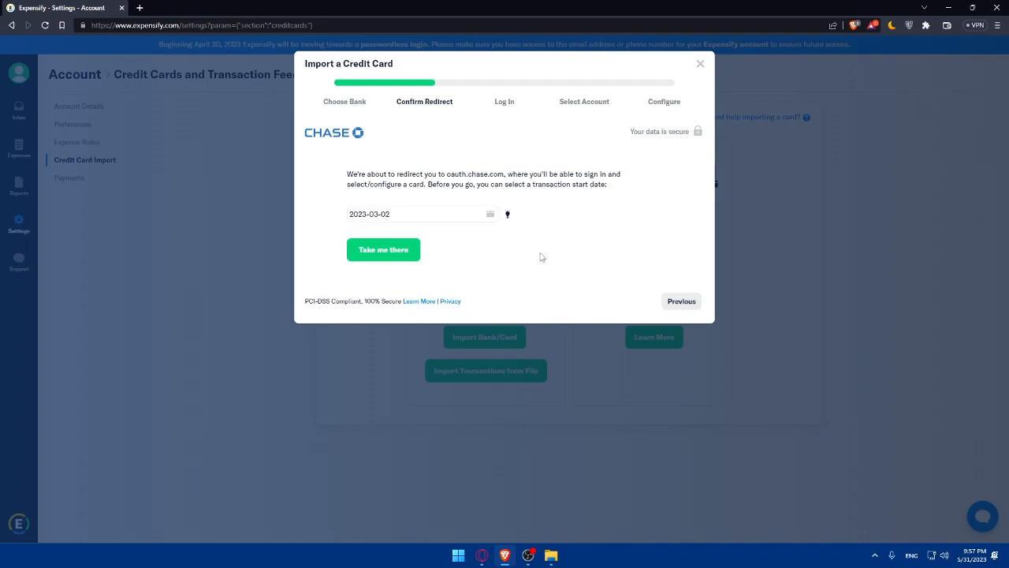
mouse_move(483, 246)
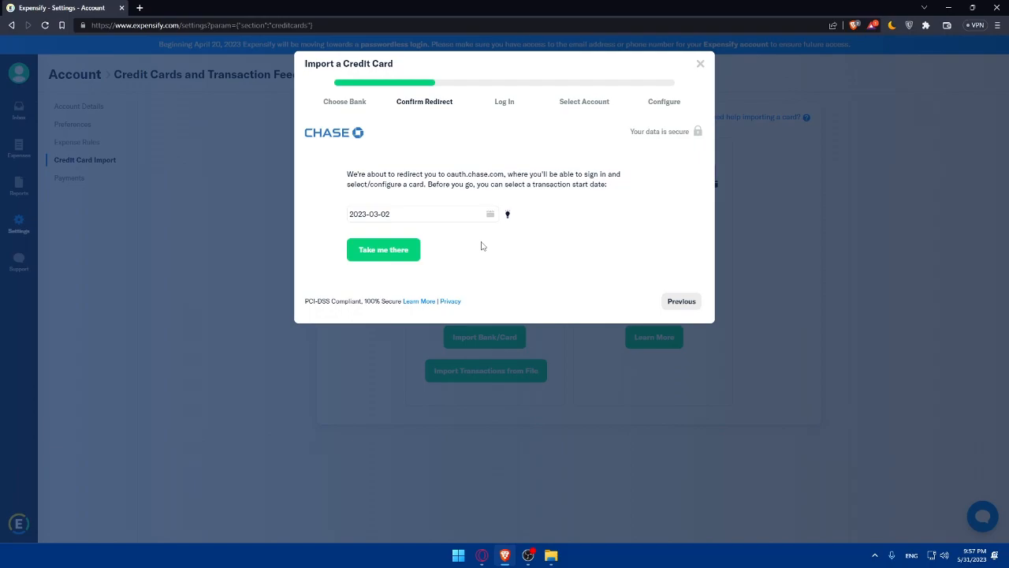
mouse_move(637, 107)
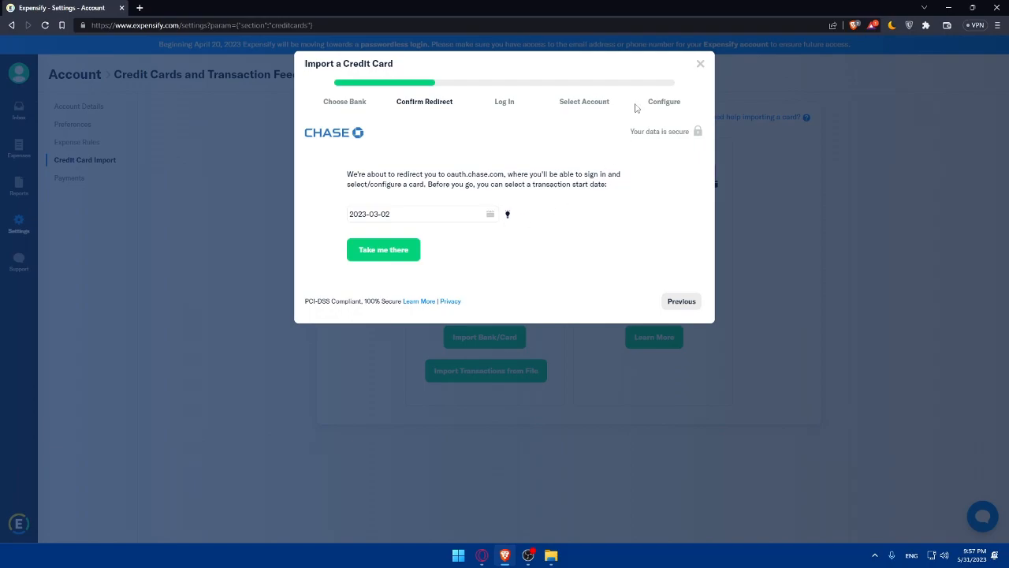
left_click(701, 63)
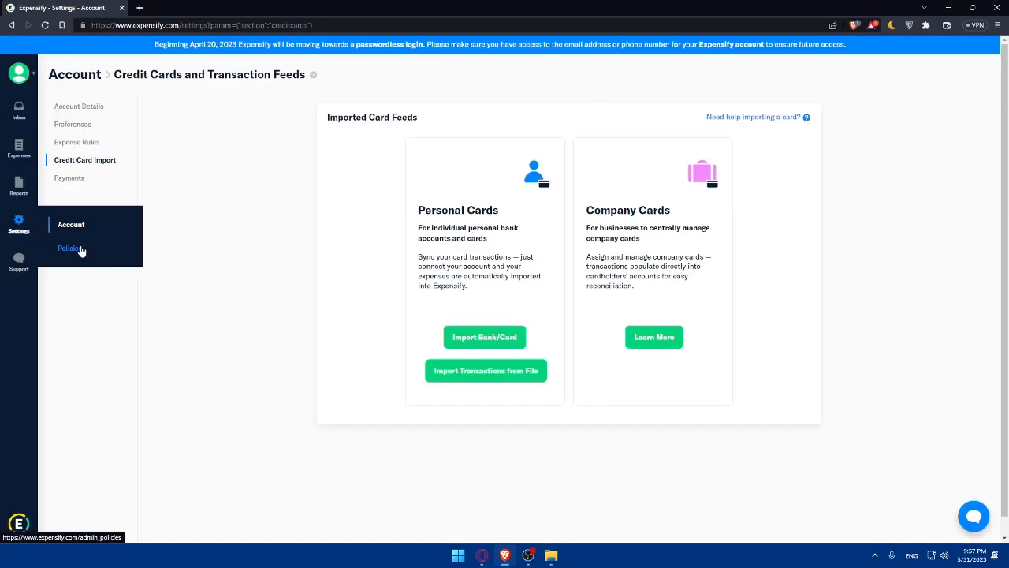
Step: View the Group policy plans (Free, Collect from $5, Control from $9), then return to Expenses
left_click(69, 249)
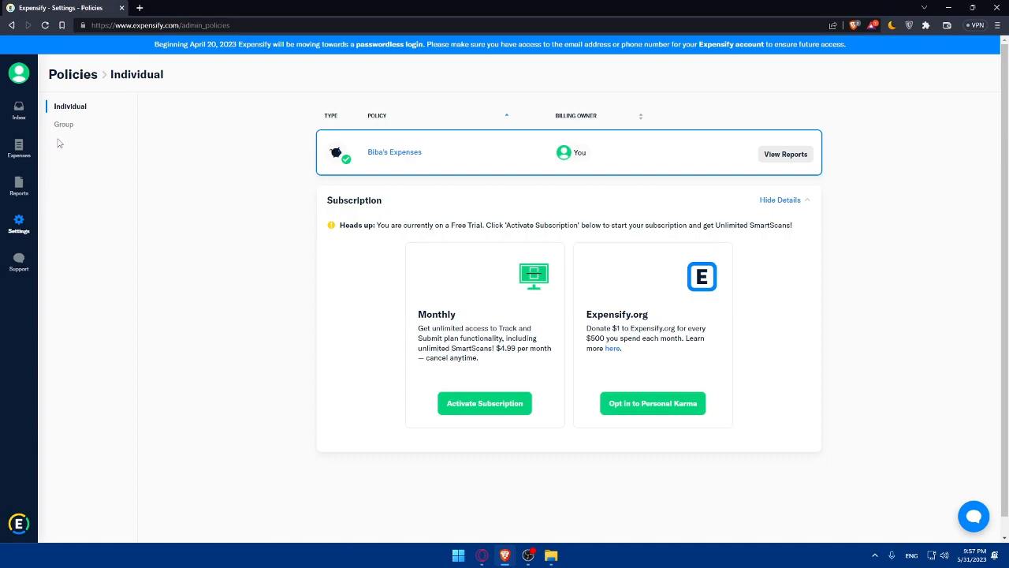
left_click(63, 123)
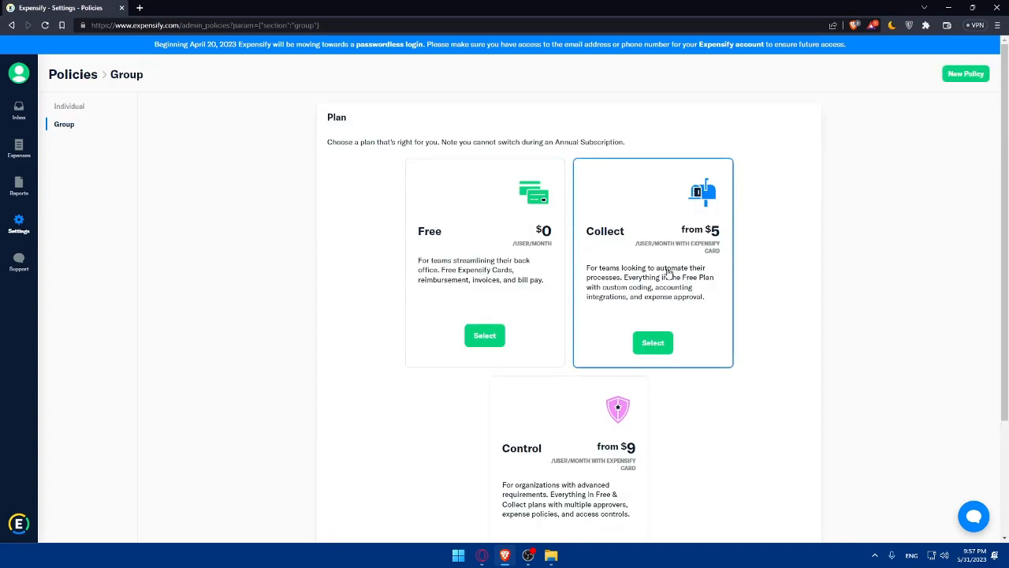
mouse_move(703, 240)
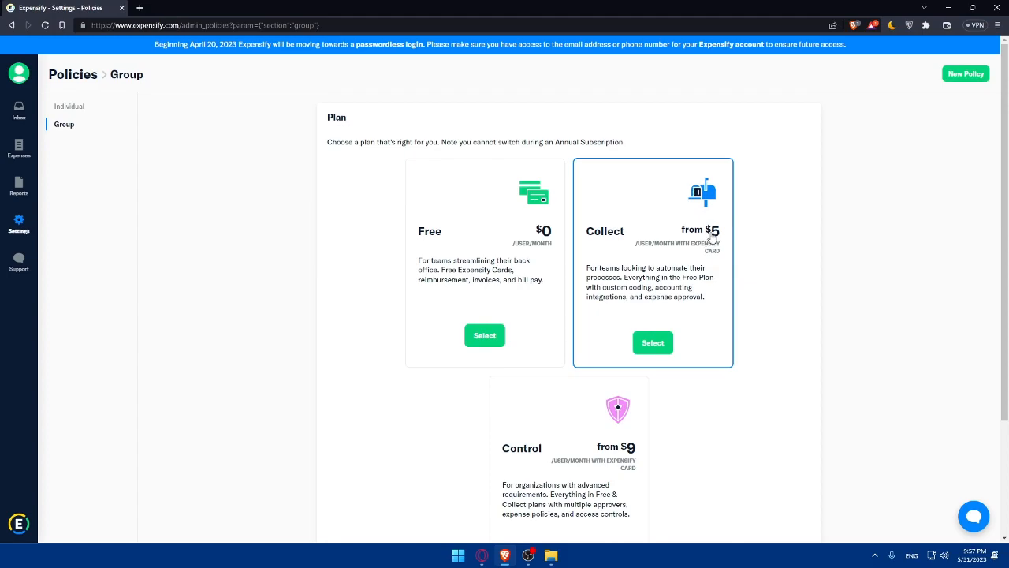
mouse_move(132, 173)
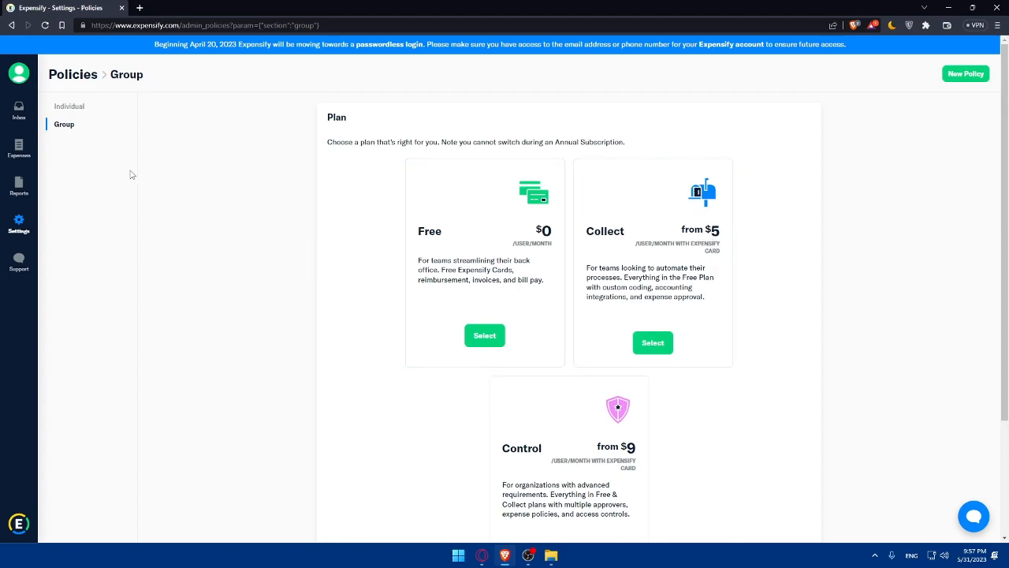
mouse_move(18, 150)
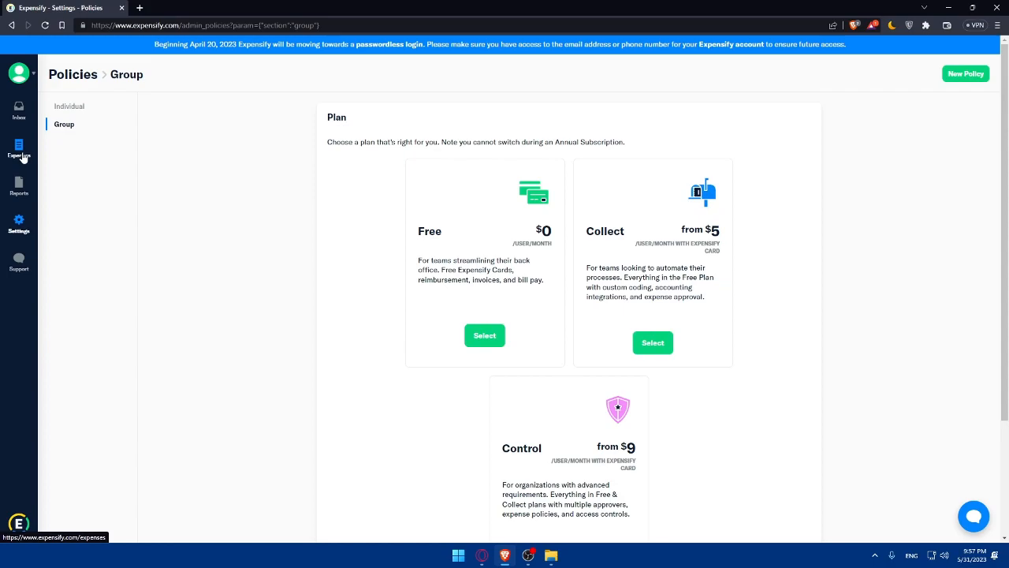
left_click(19, 150)
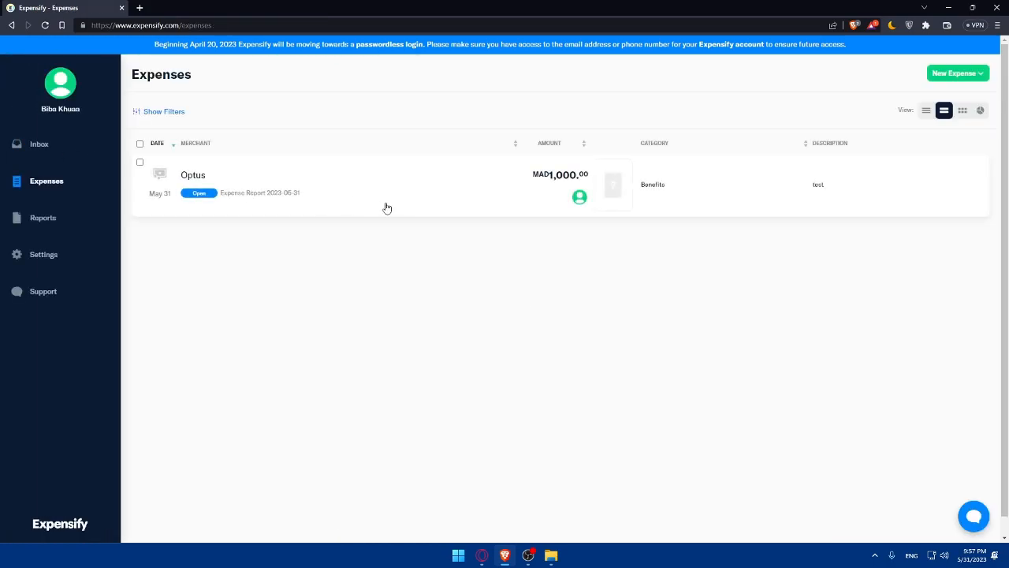
mouse_move(419, 243)
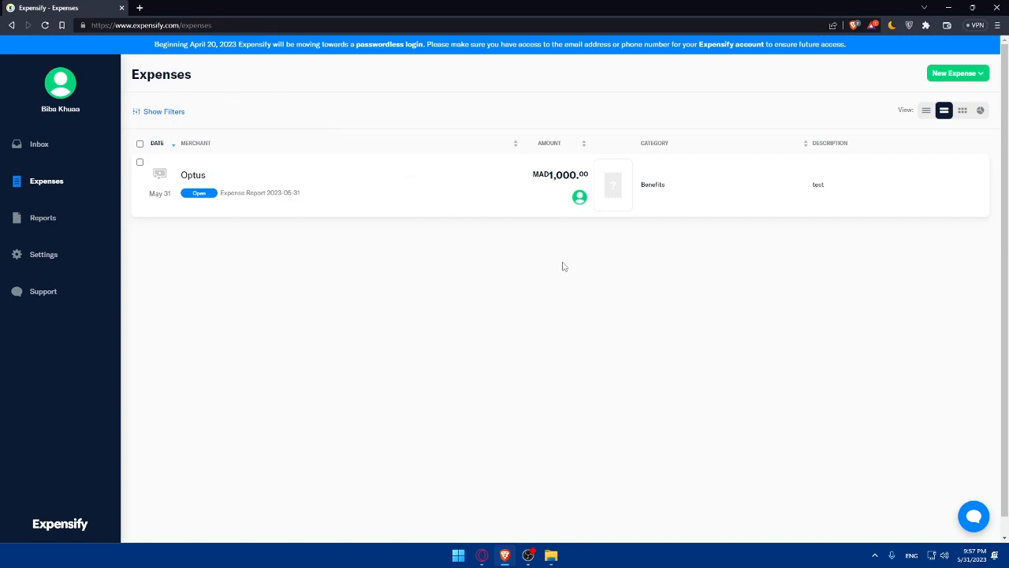
mouse_move(896, 177)
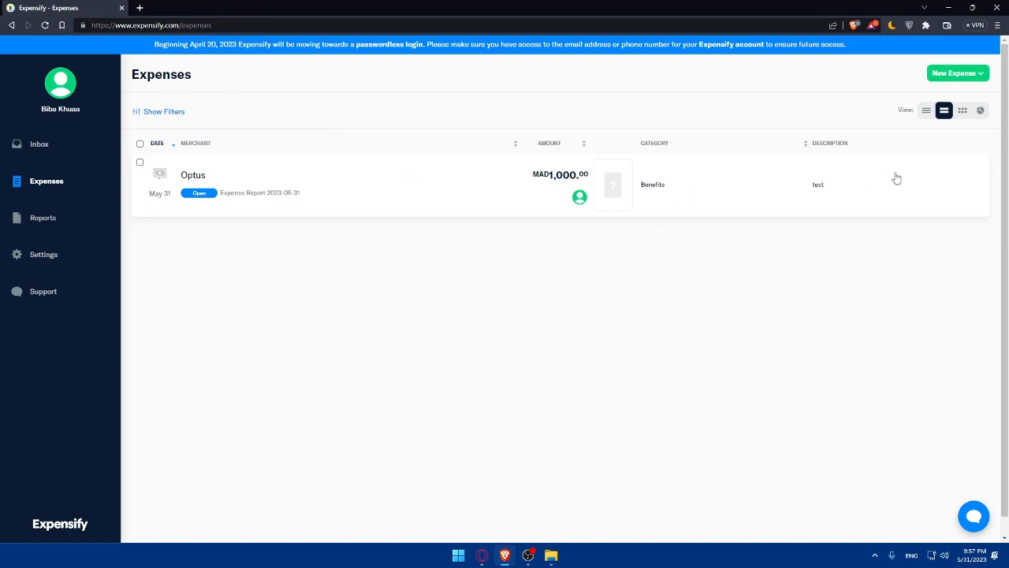
left_click(957, 72)
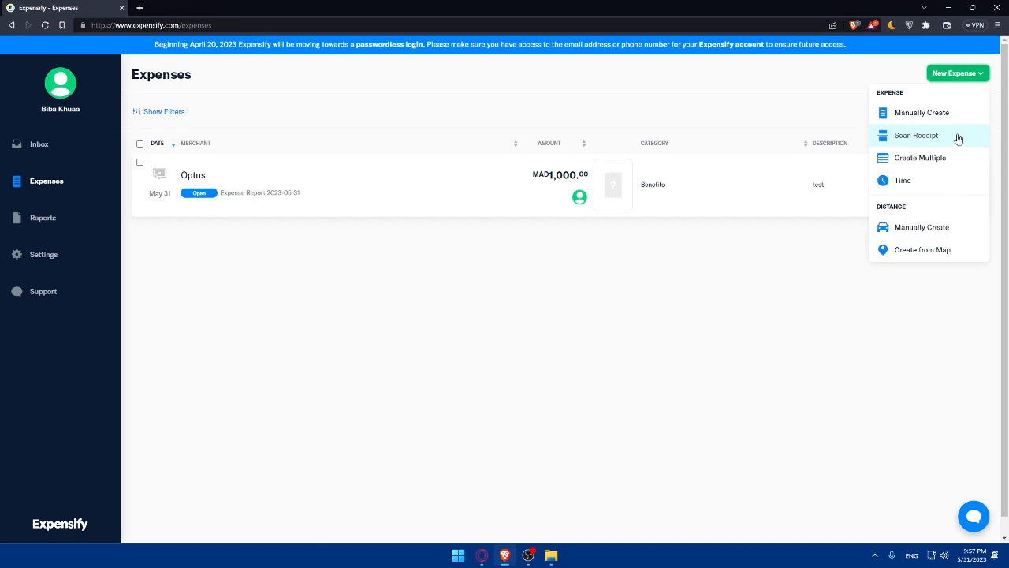
left_click(703, 257)
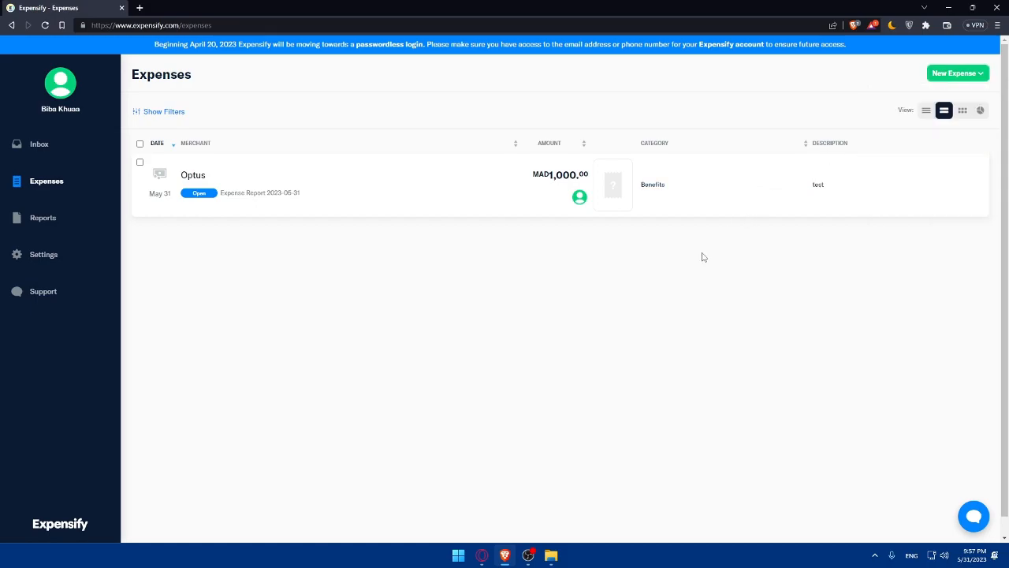
mouse_move(643, 303)
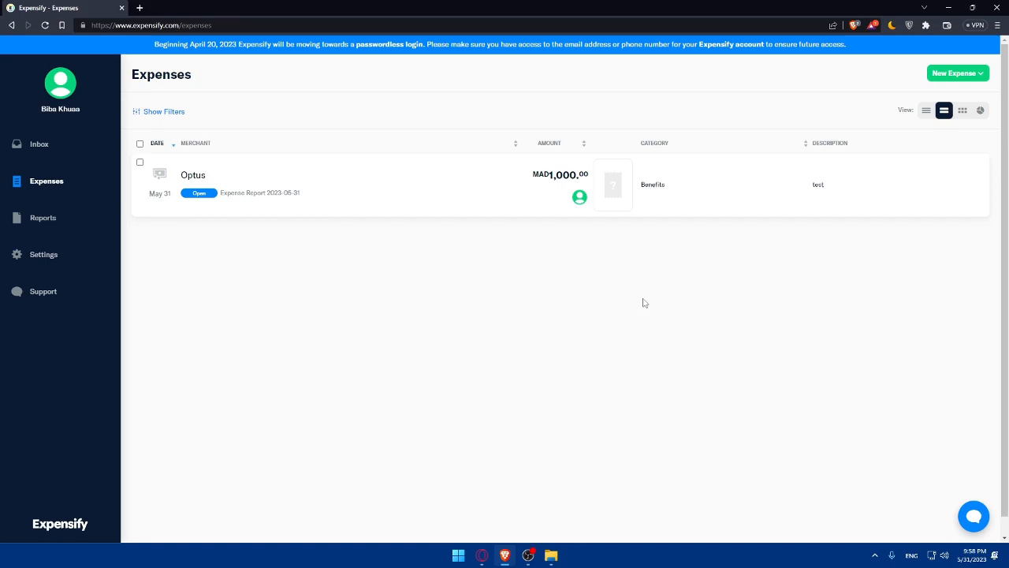
left_click(956, 73)
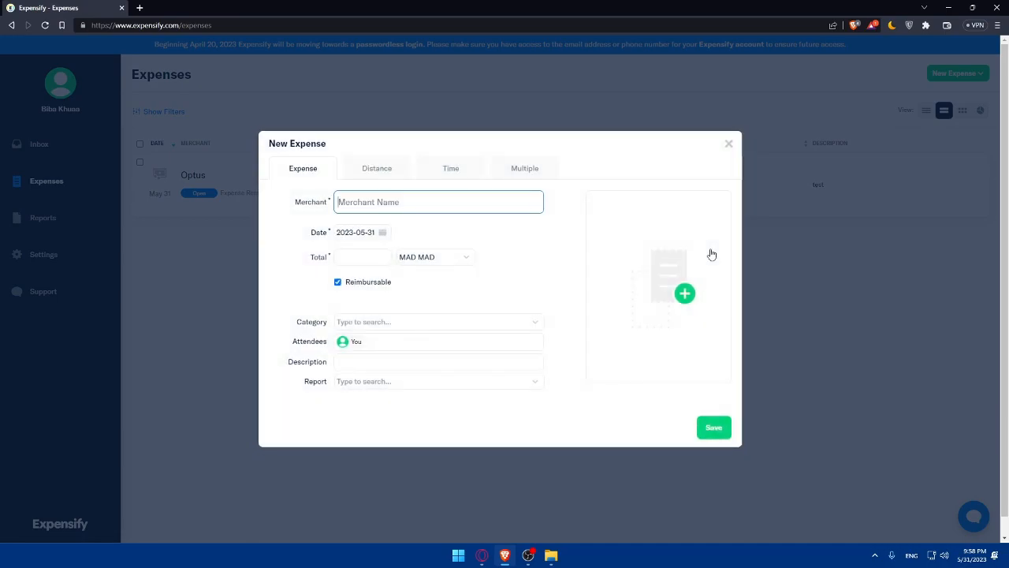
mouse_move(413, 164)
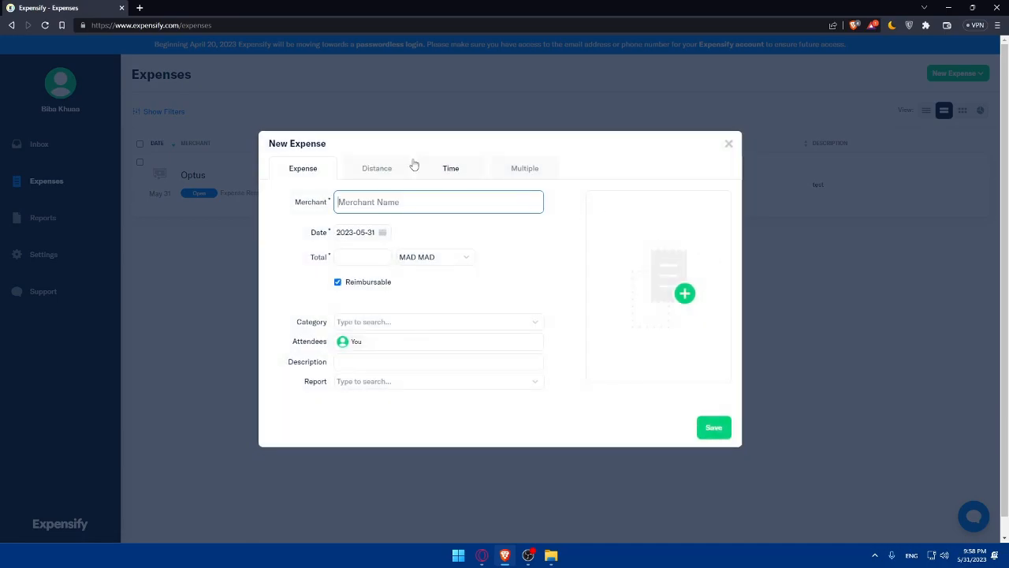
mouse_move(379, 298)
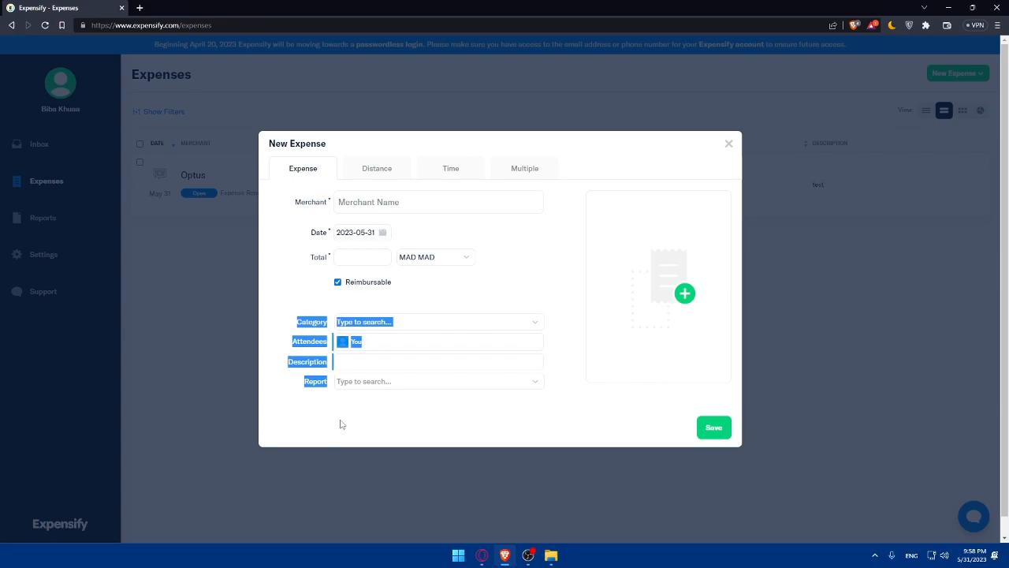
left_click(330, 303)
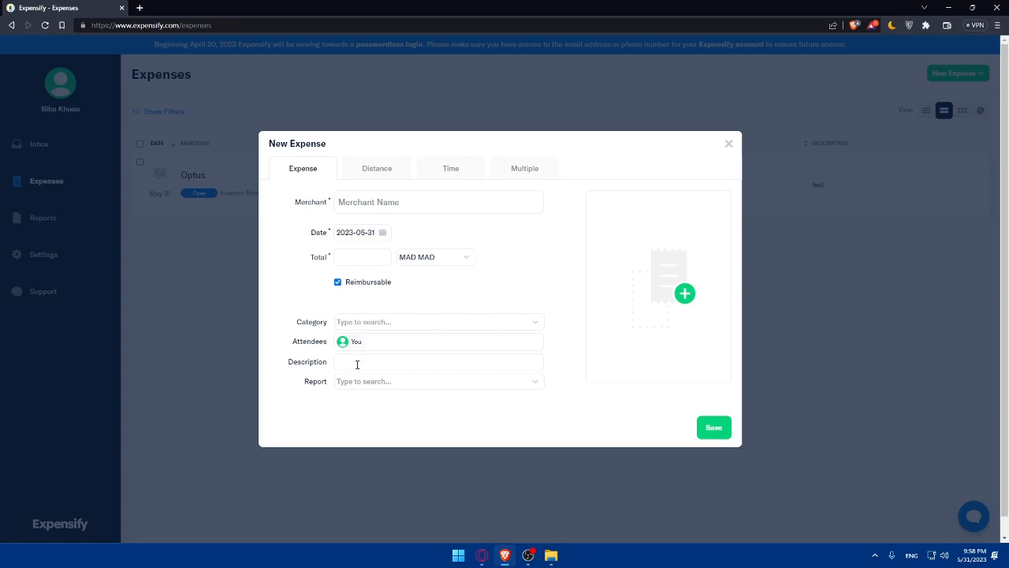
left_click(684, 293)
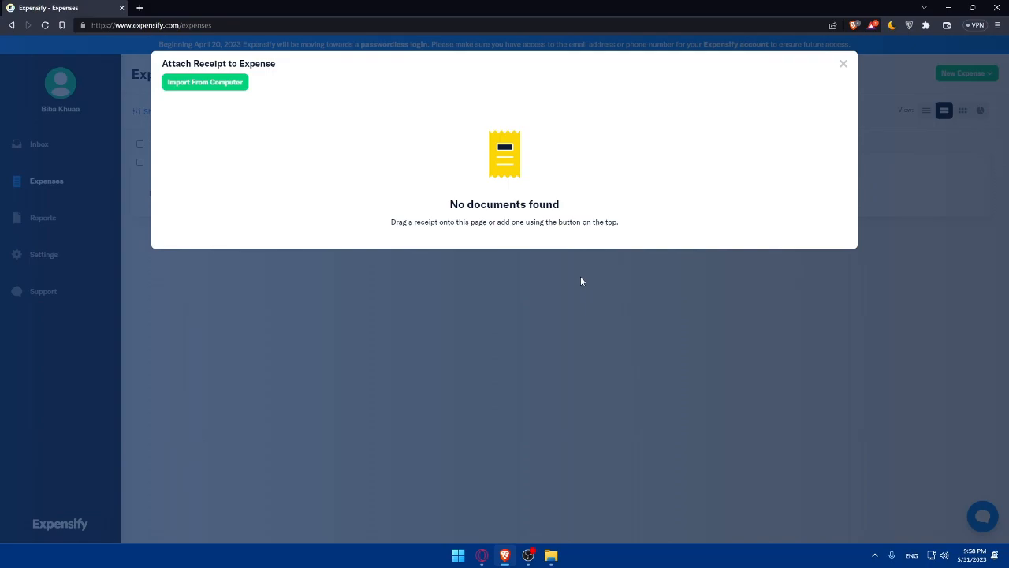
mouse_move(452, 296)
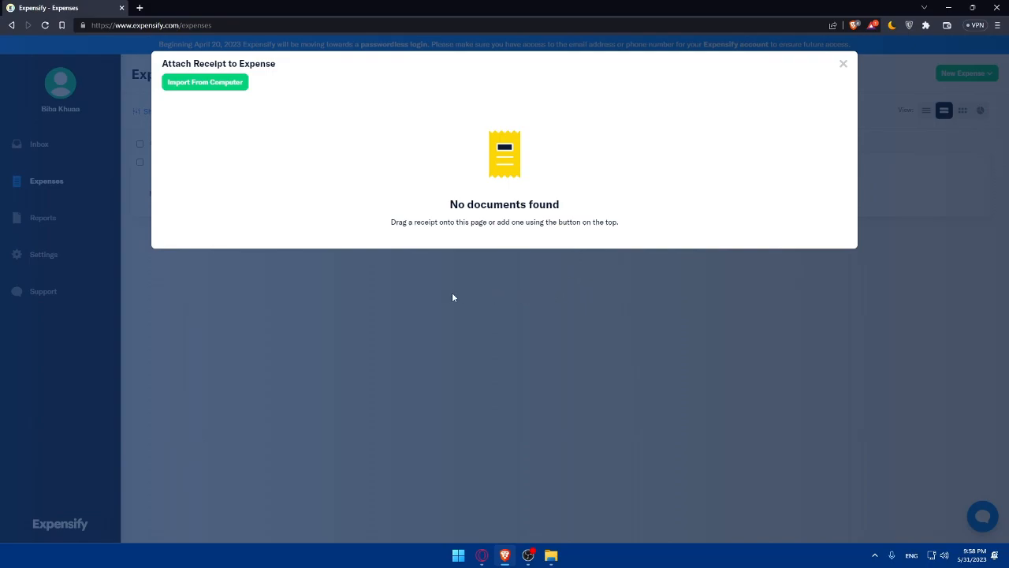
mouse_move(609, 313)
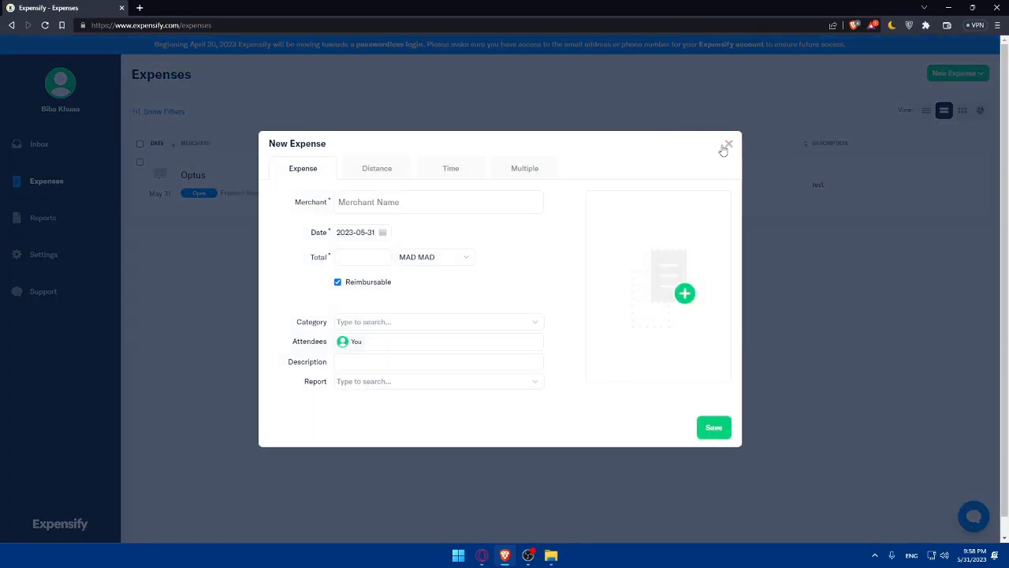
left_click(725, 145)
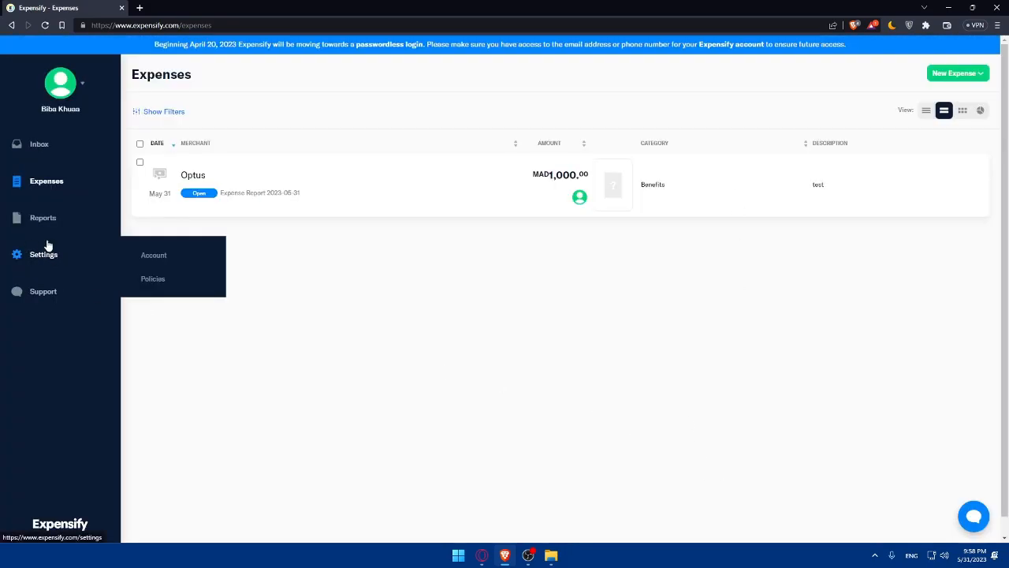
Step: Show the Reports list, then bring up the Support Methods dialog with Concierge and Help Site
left_click(44, 218)
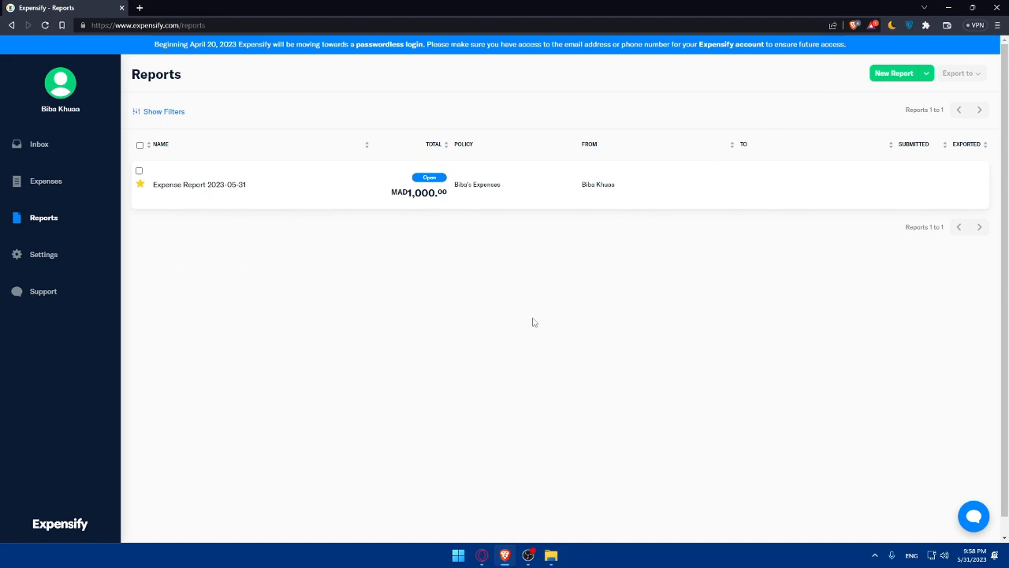
mouse_move(697, 236)
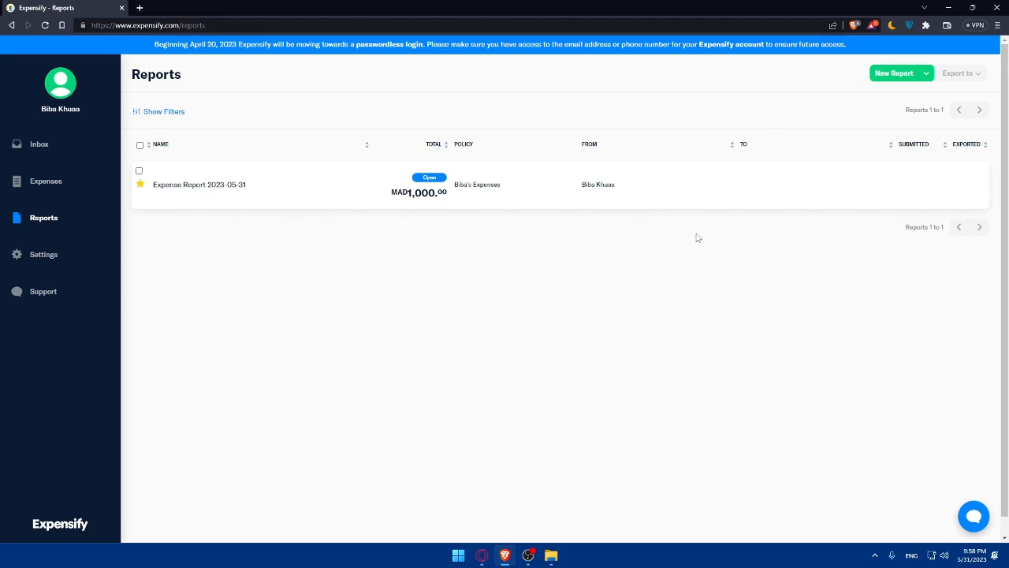
left_click(43, 290)
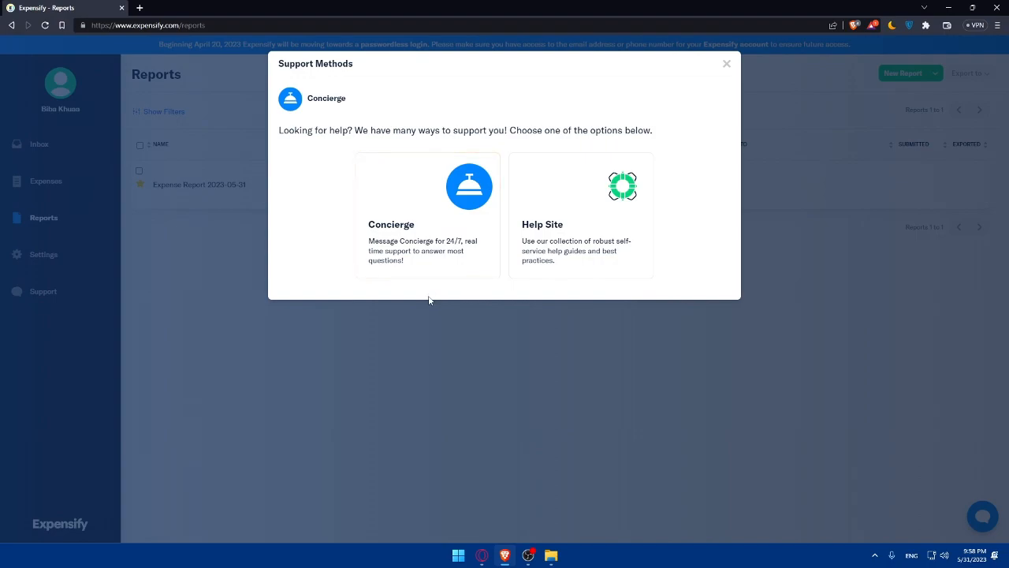
mouse_move(394, 198)
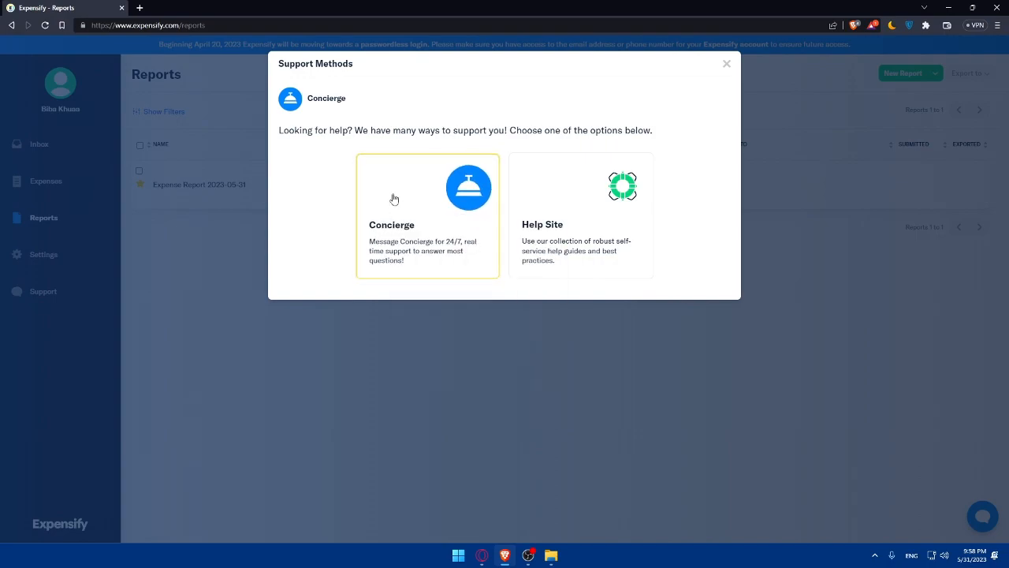
Step: Start a Concierge support chat in a new tab, then return to the Reports page
left_click(428, 215)
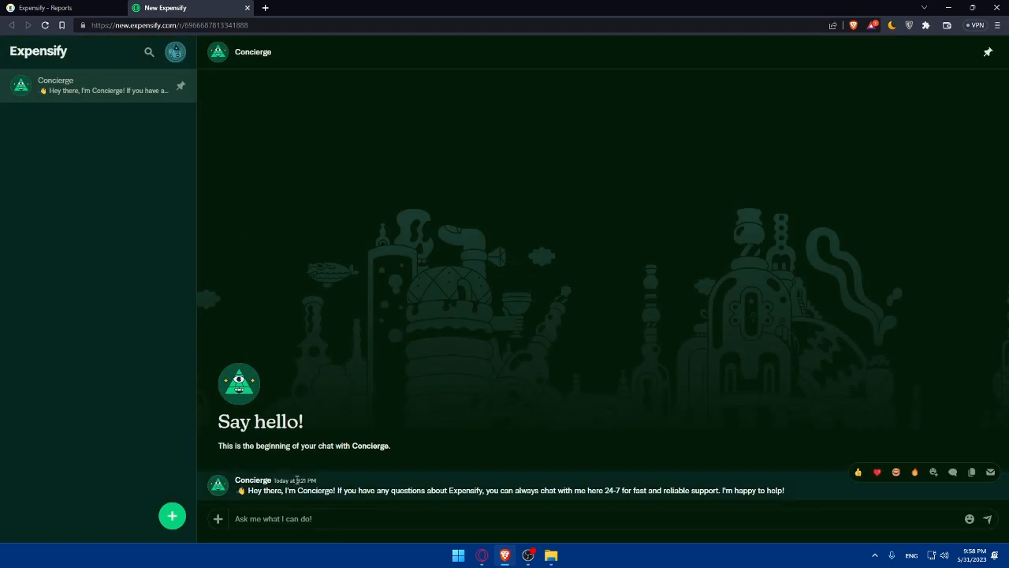
mouse_move(461, 356)
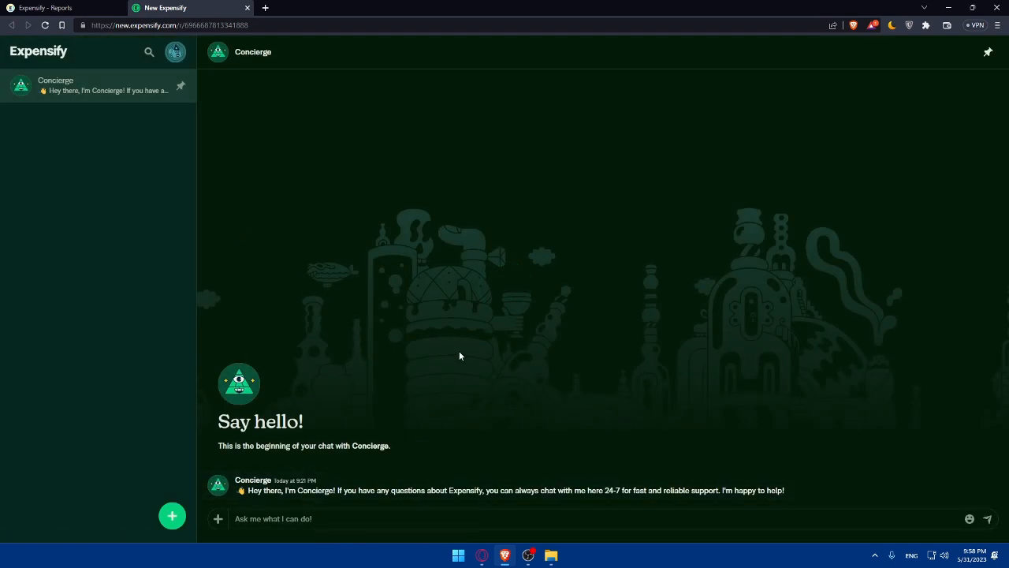
mouse_move(274, 70)
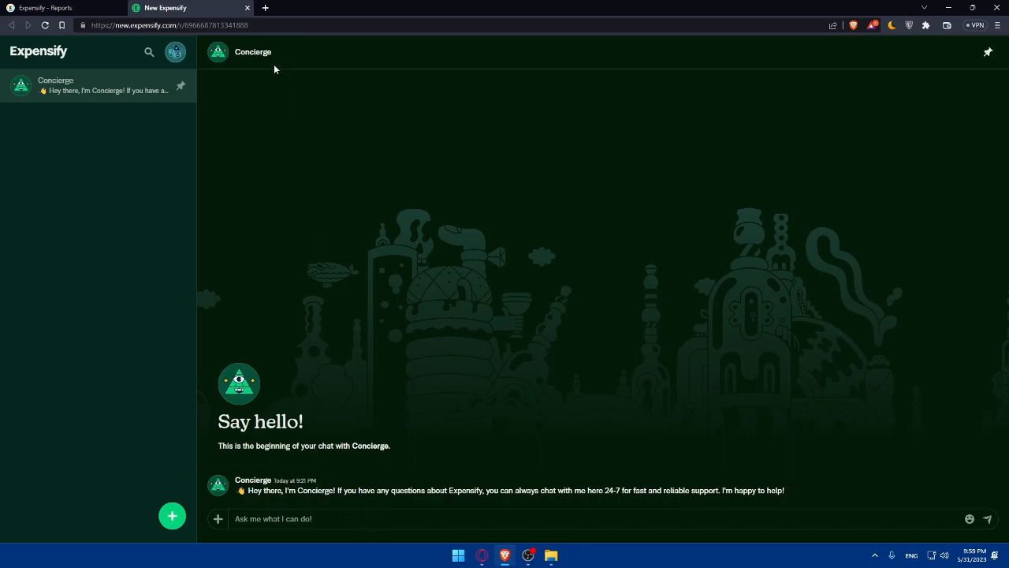
left_click(47, 6)
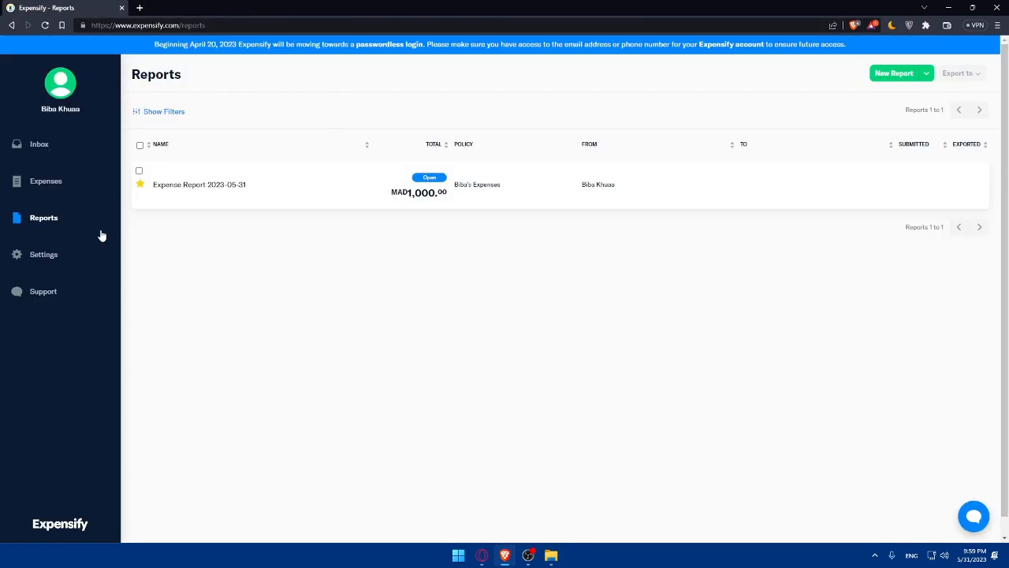
Step: Choose Help Site from Support Methods and scroll through the ExpensifyHelp welcome page
left_click(43, 290)
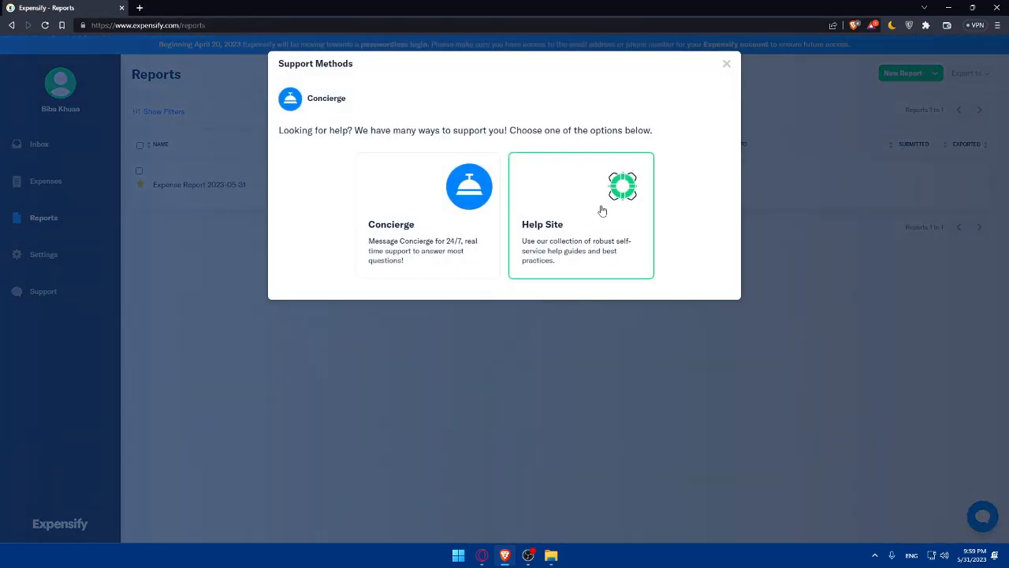
mouse_move(574, 200)
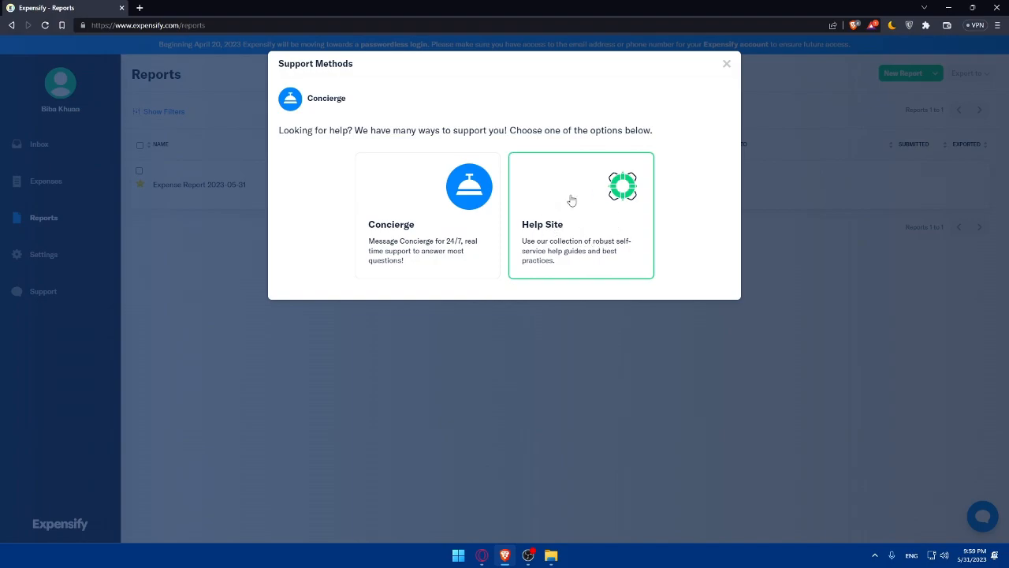
mouse_move(586, 202)
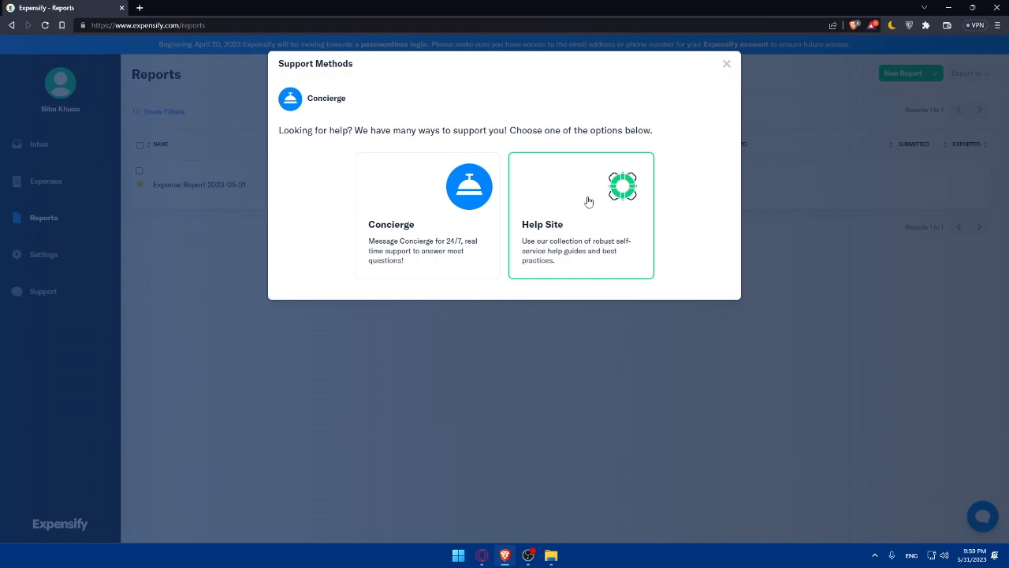
left_click(580, 215)
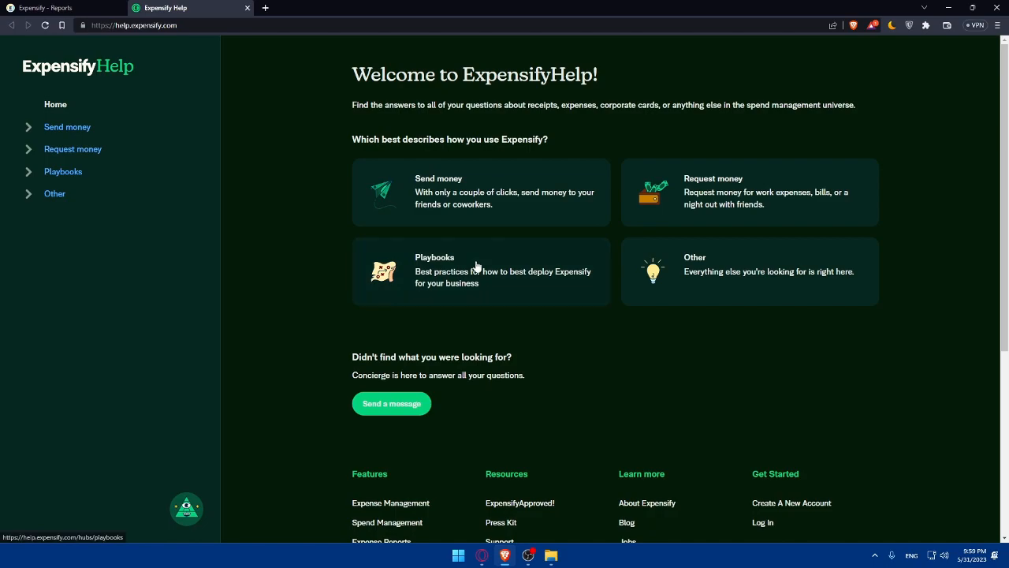
scroll("down", 3)
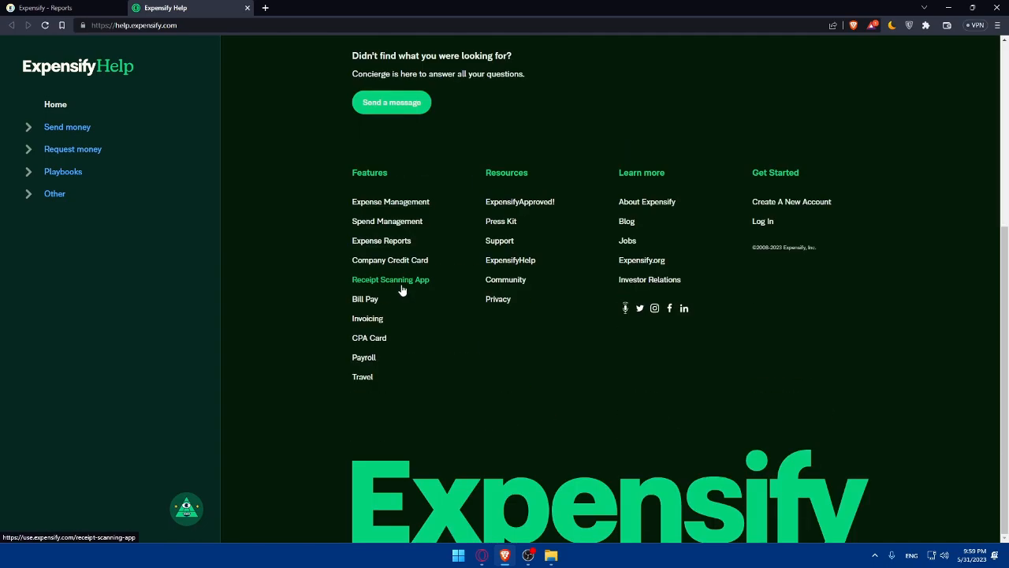